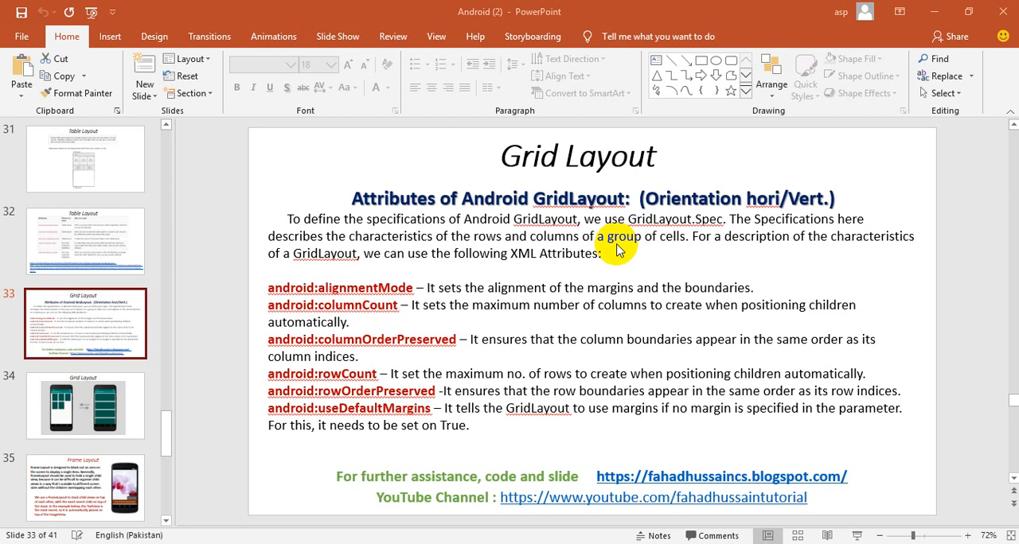
mouse_move(624, 245)
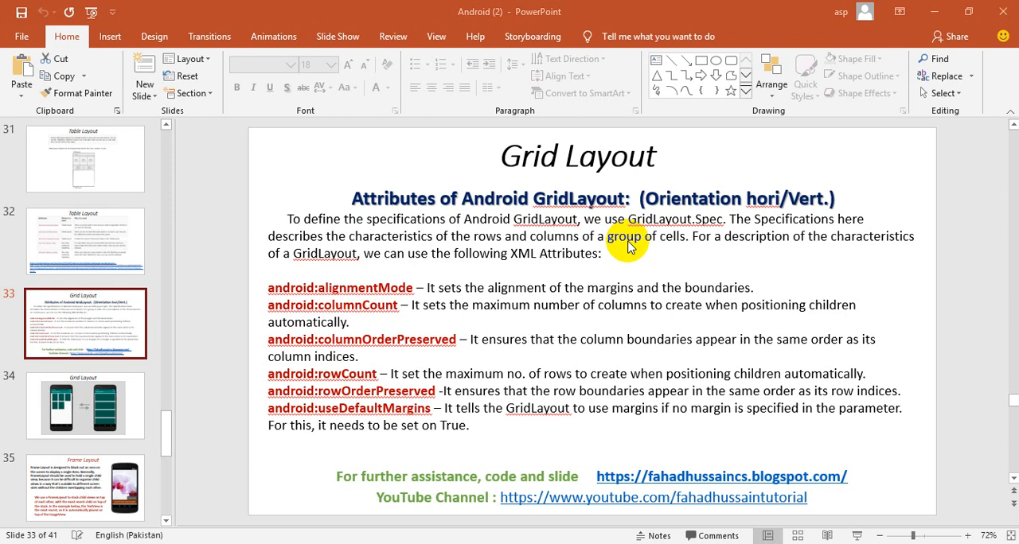
- Switch to Chrome, browse the YouTube channel playlists, then move to the Google results for 'fahad hussain cs'
key(alt+tab)
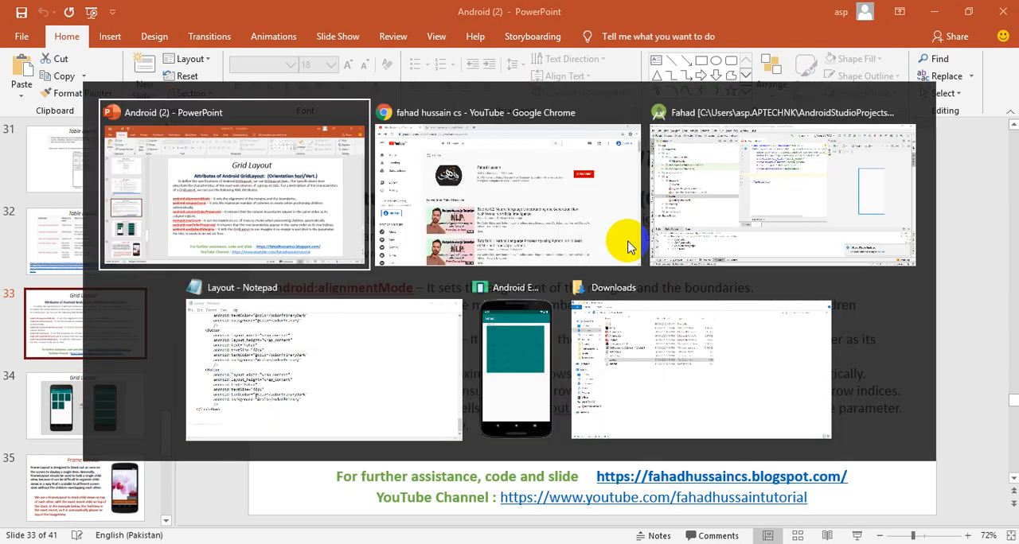
click(508, 196)
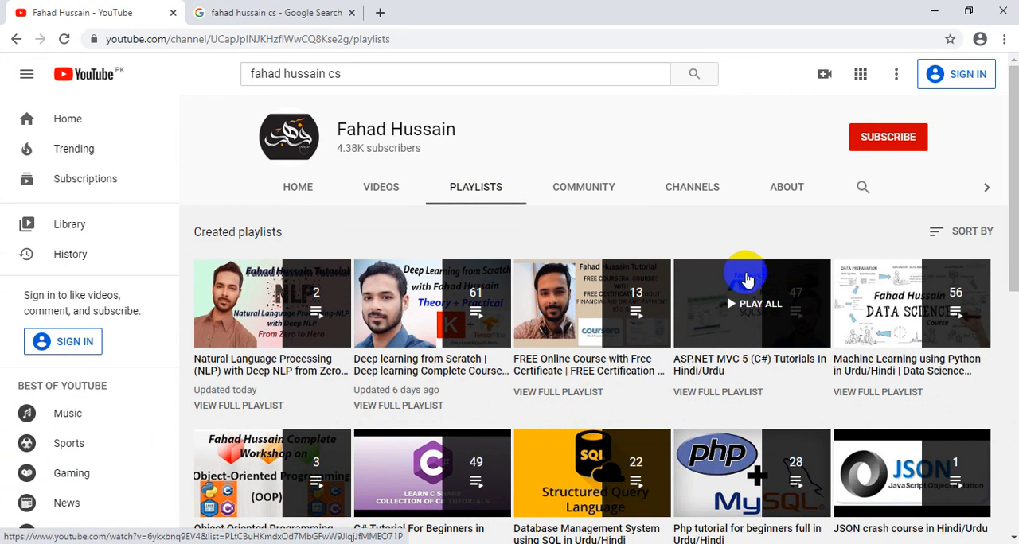
scroll(down, 3)
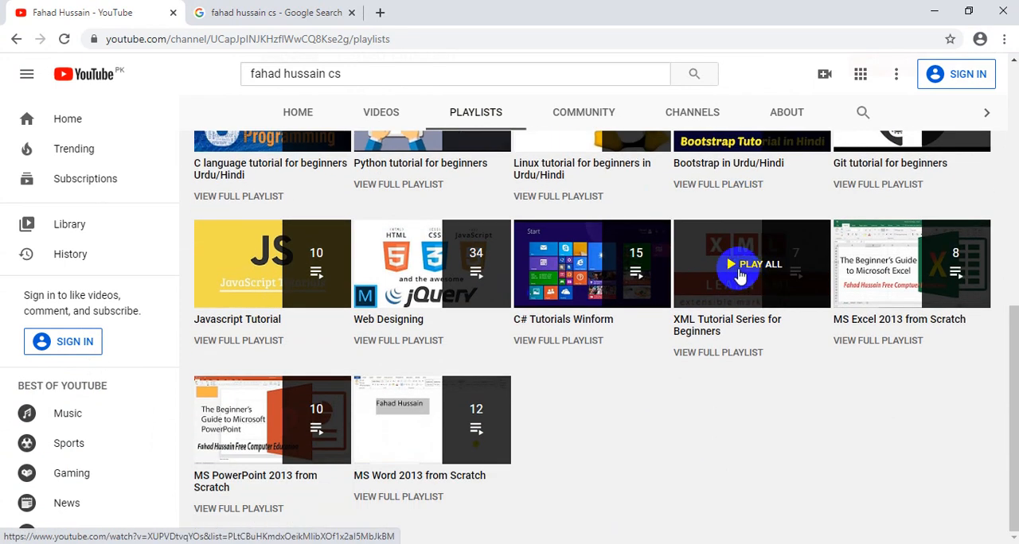
click(274, 12)
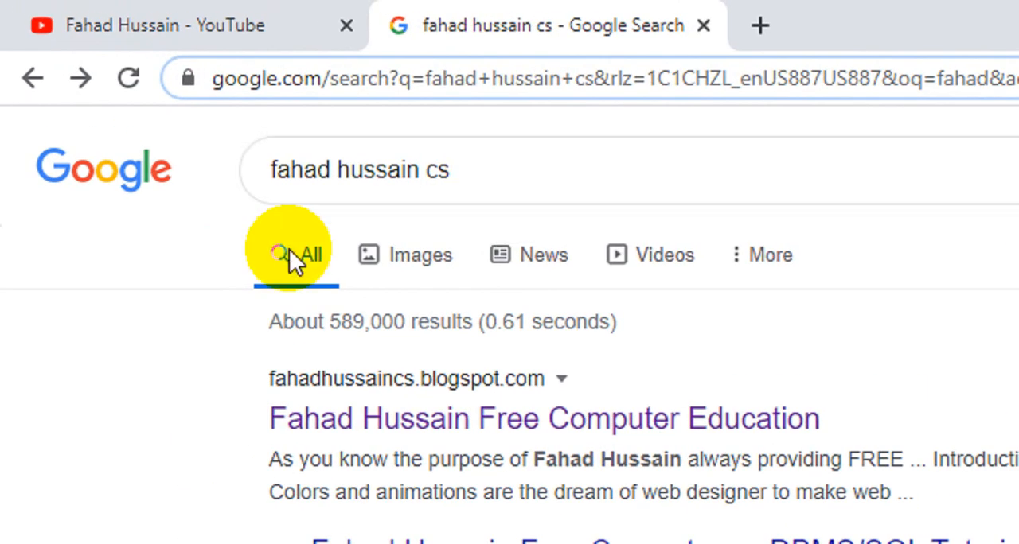
mouse_move(140, 290)
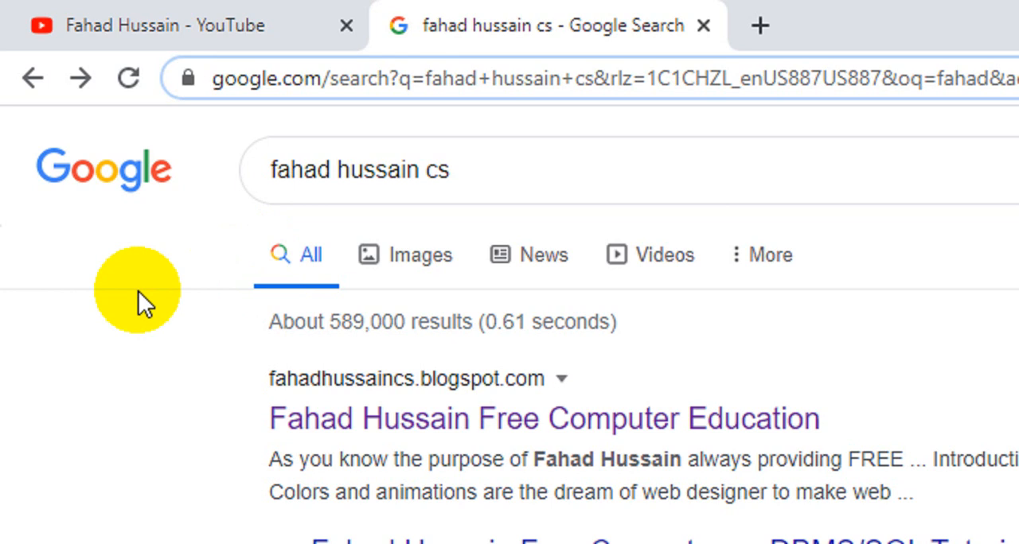
- Open the fahadhussaincs.blogspot.com result, glance at the YouTube tab and return to the blog
click(532, 417)
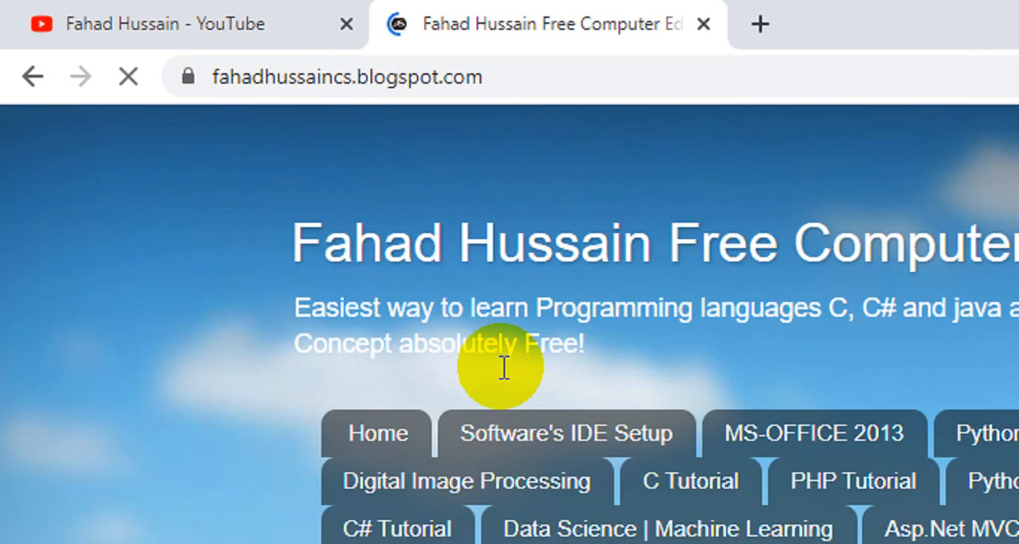
scroll(down, 3)
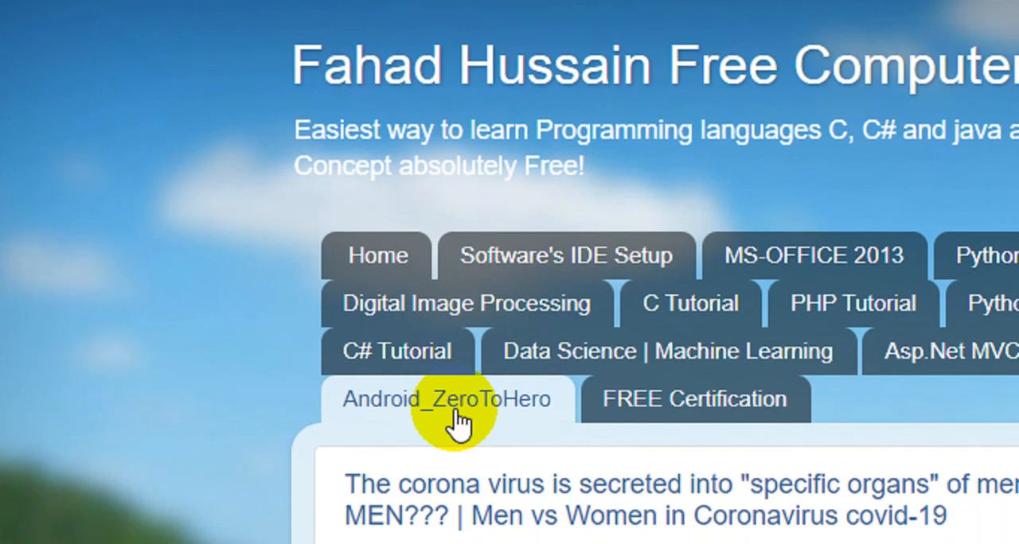
mouse_move(462, 408)
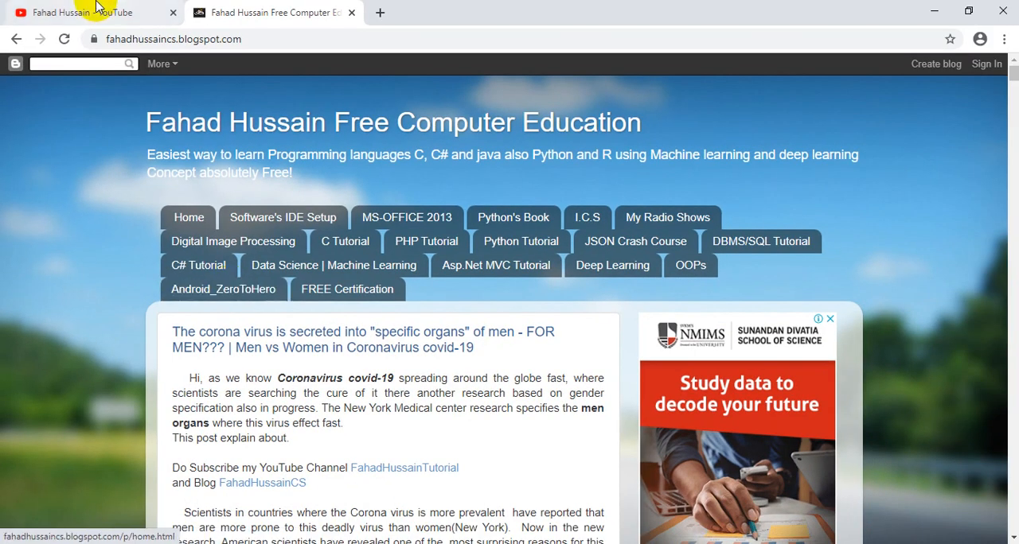
click(80, 12)
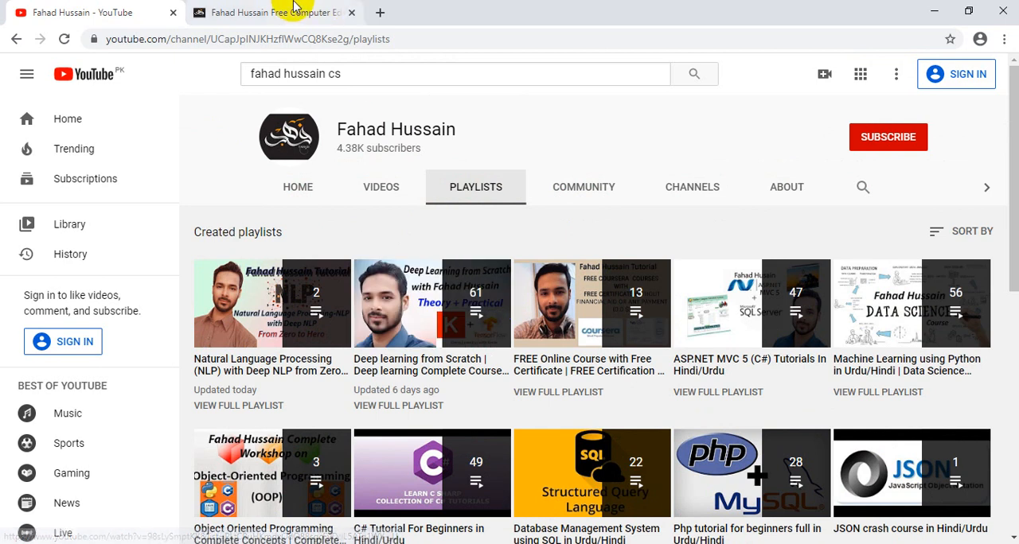
click(271, 12)
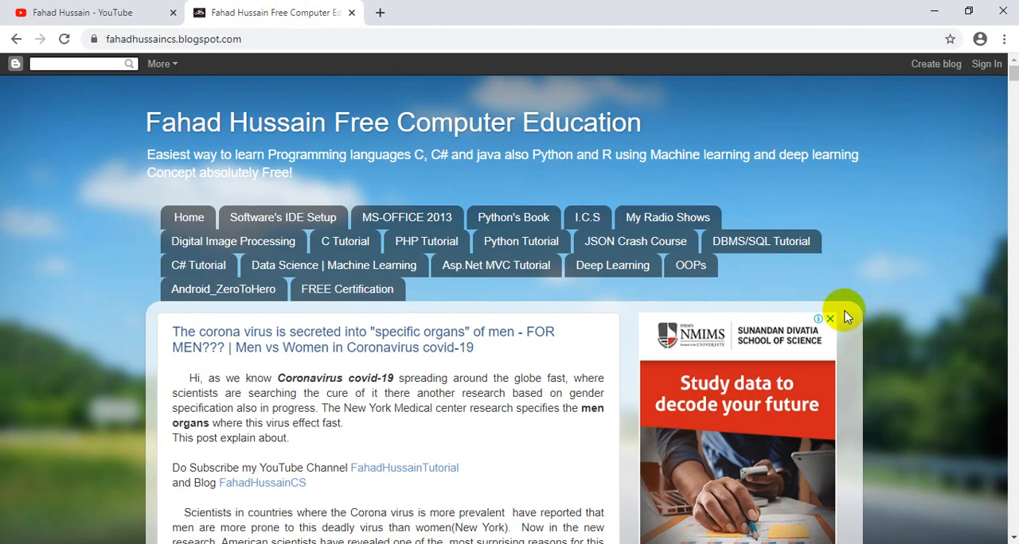
- Scroll down through the posts of the Fahad Hussain Free Computer Education blog
scroll(down, 3)
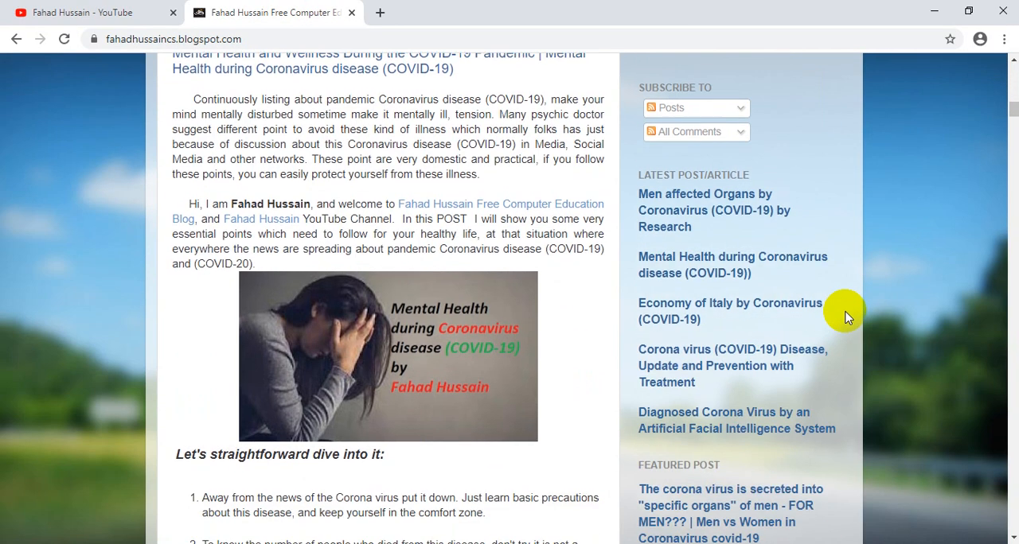
scroll(down, 3)
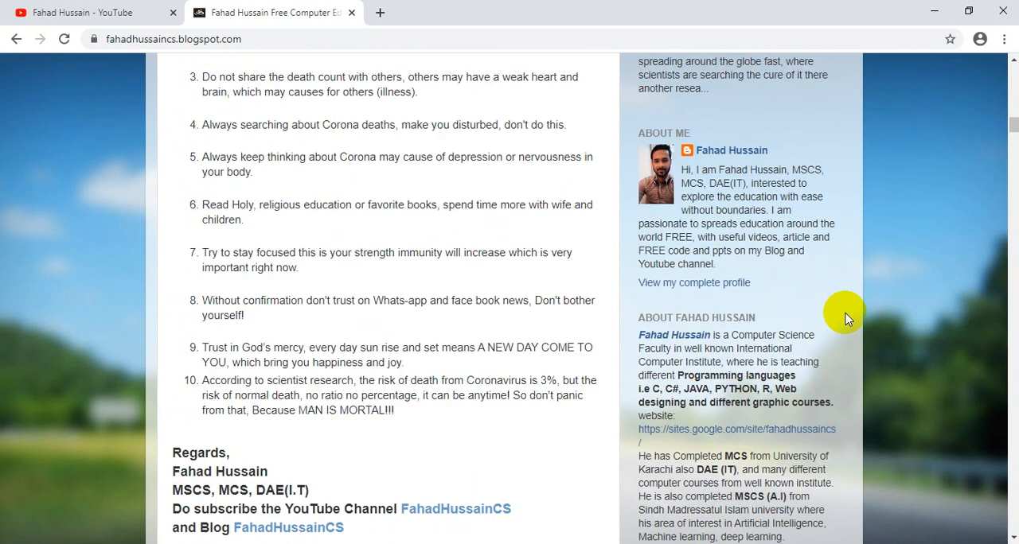
scroll(down, 3)
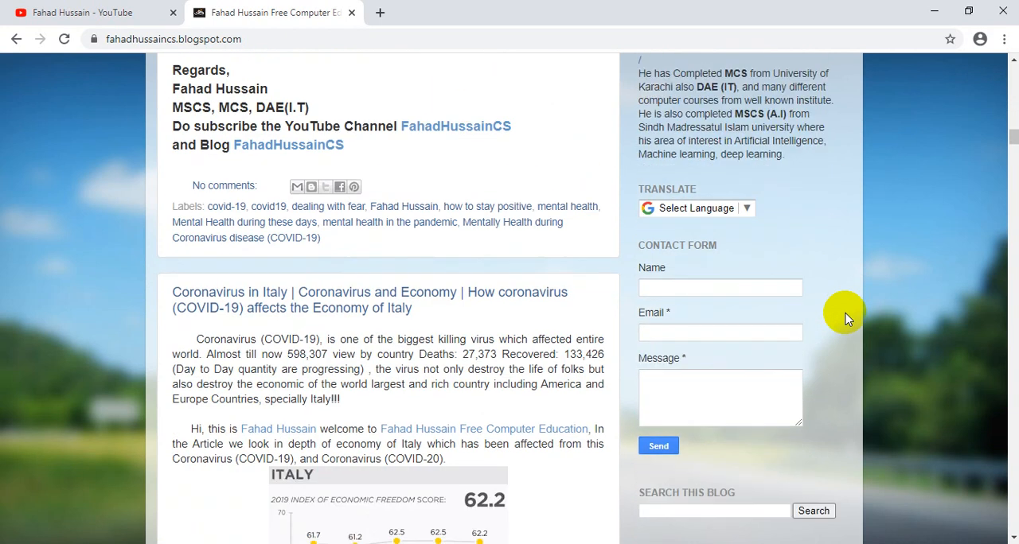
scroll(down, 3)
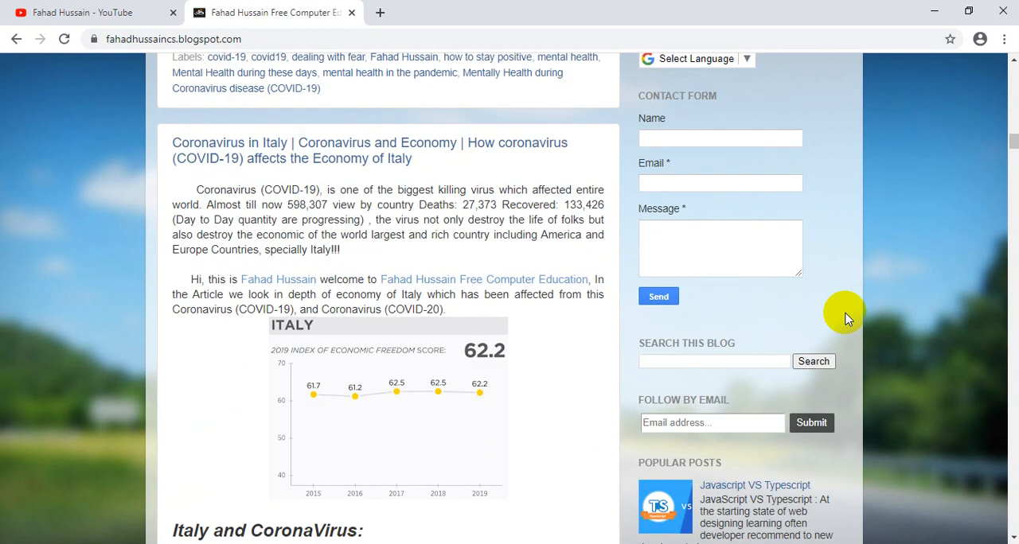
scroll(down, 3)
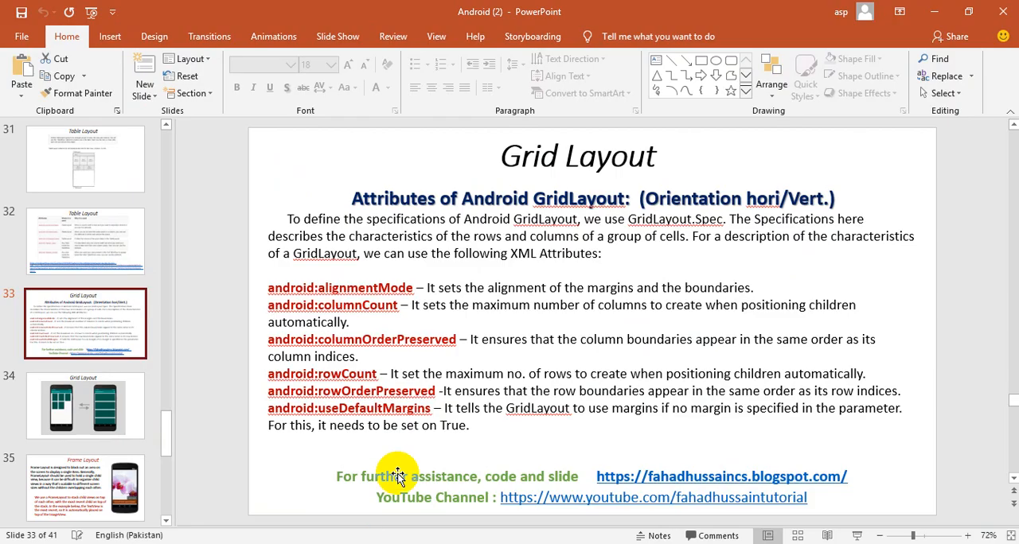
mouse_move(421, 433)
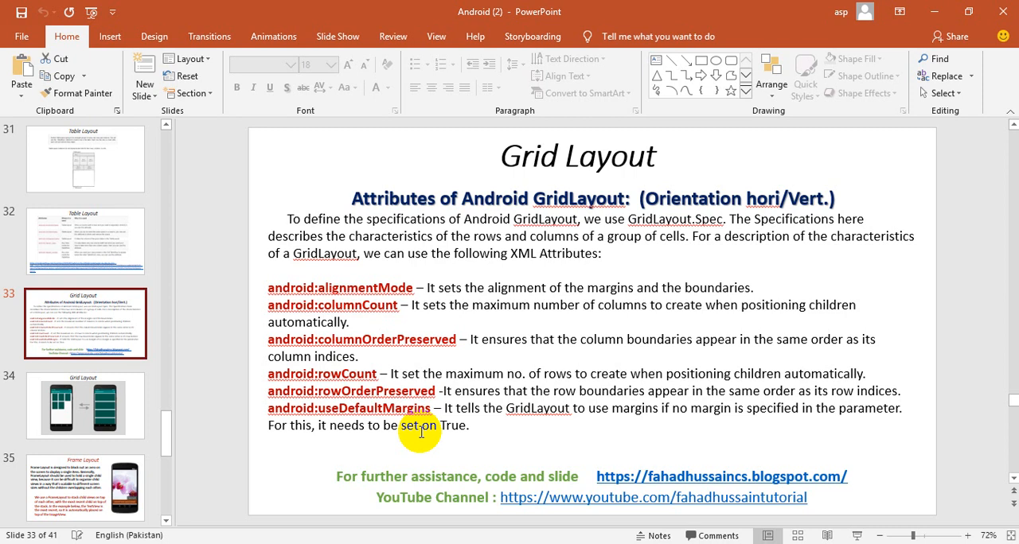
mouse_move(422, 253)
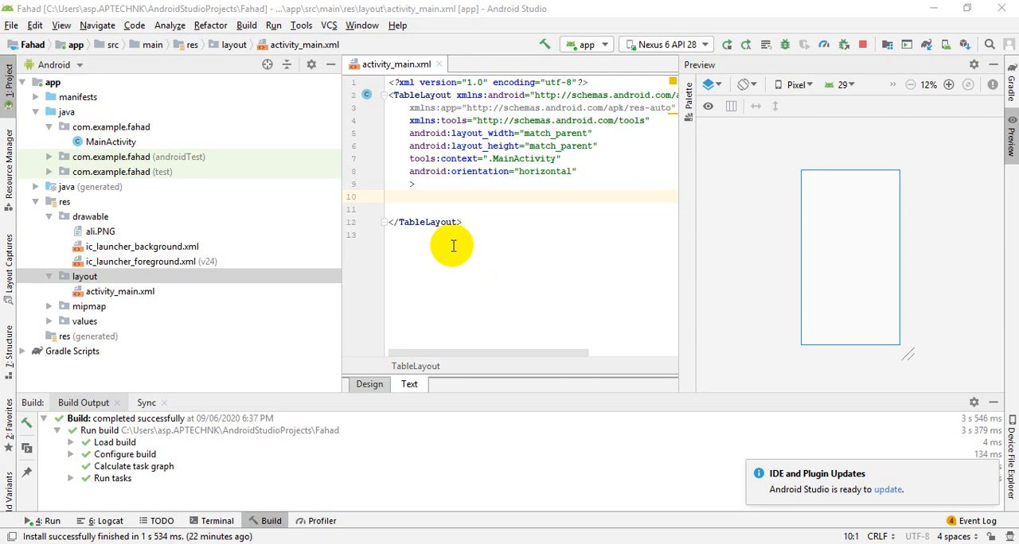
- Replace the root TableLayout tag with GridLayout in activity_main.xml
double_click(422, 95)
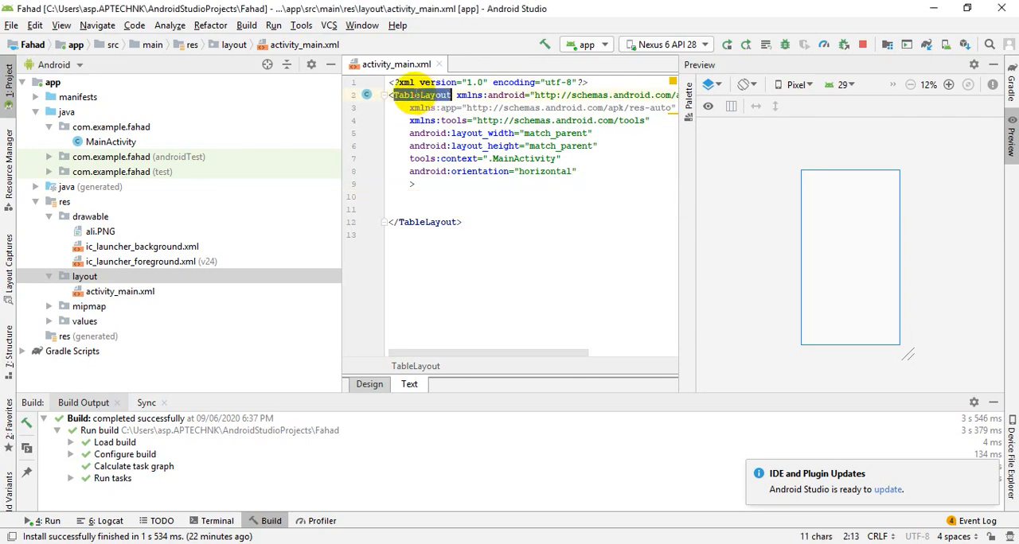
text(Gr)
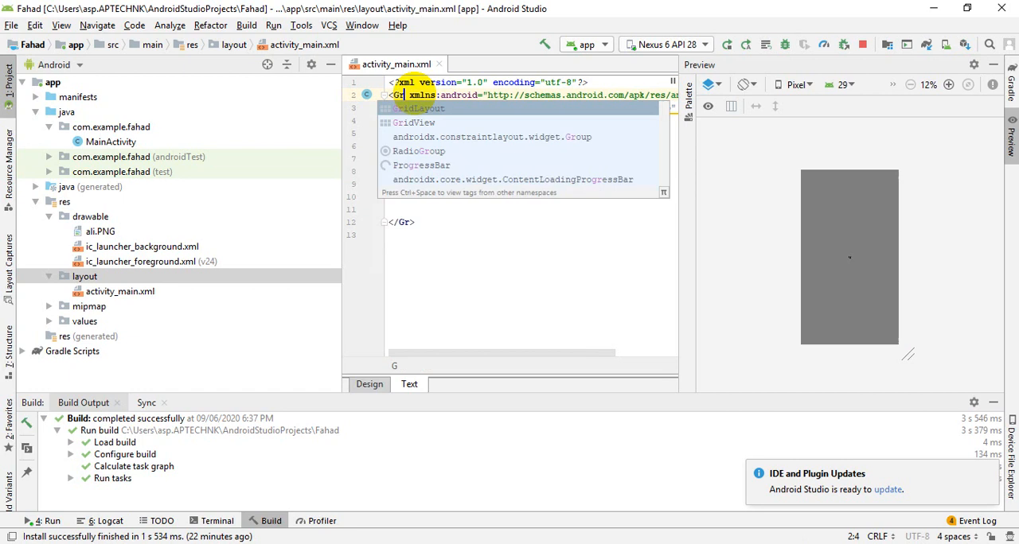
click(421, 109)
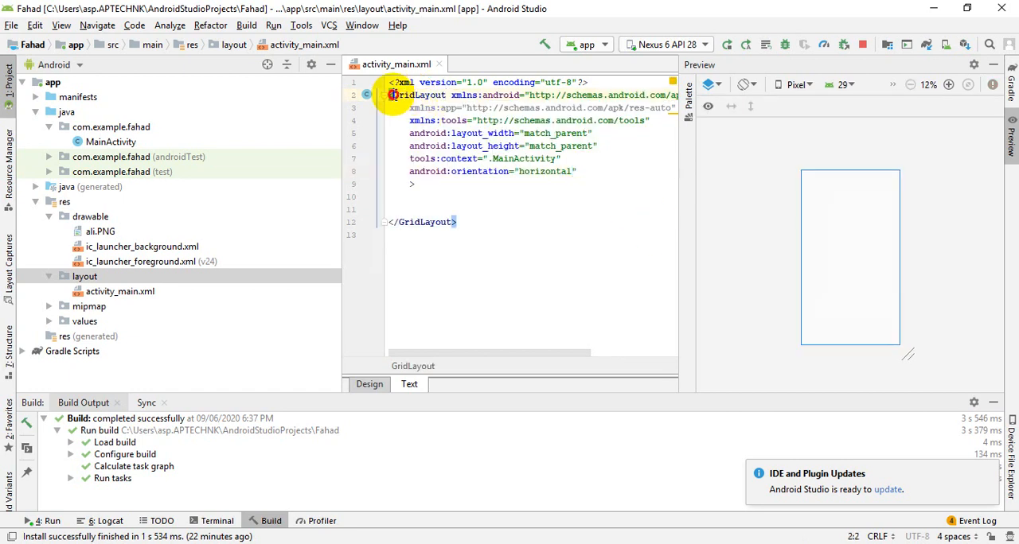
drag(390, 96, 481, 159)
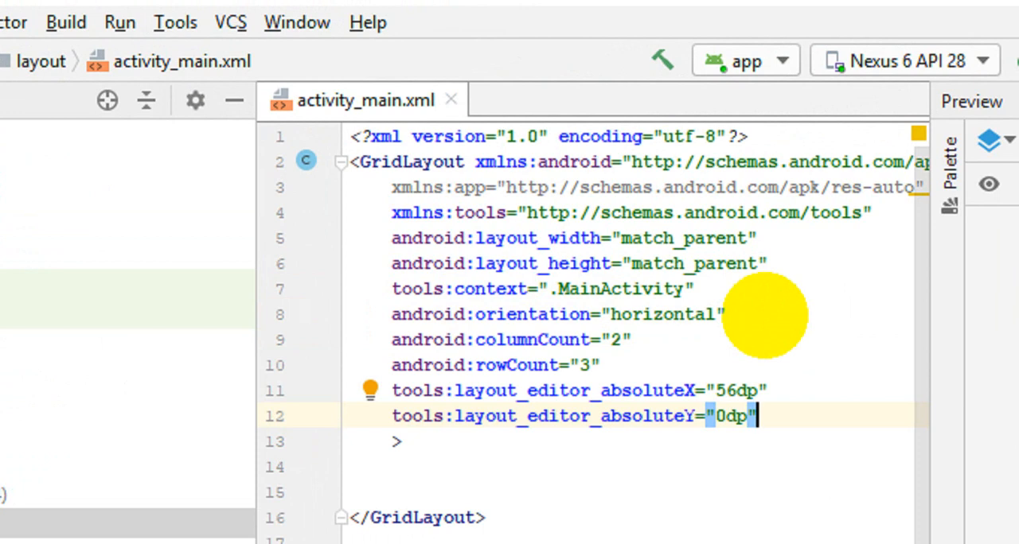
- Give the GridLayout columnCount 2 and rowCount 3 and start a new child line inside it
click(522, 340)
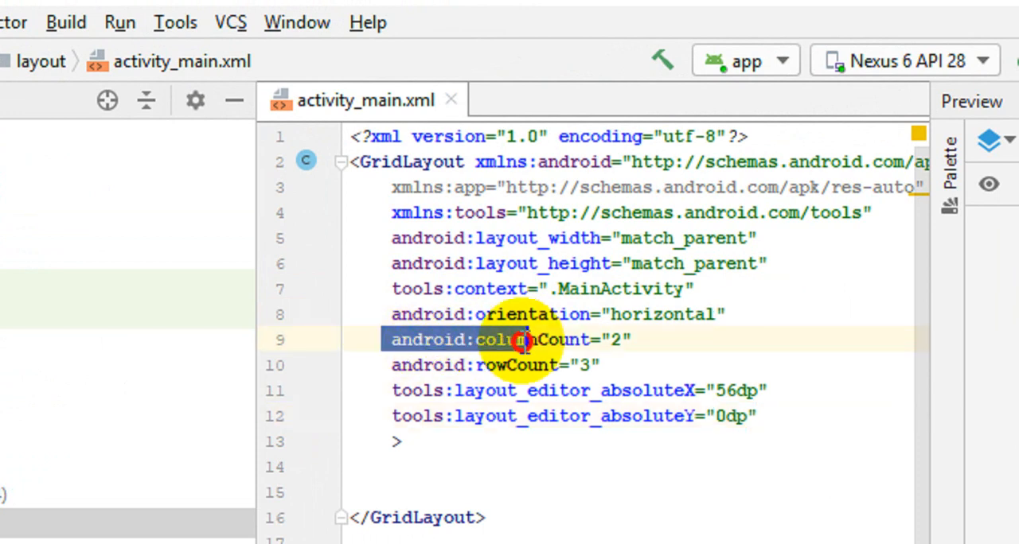
drag(523, 340, 645, 365)
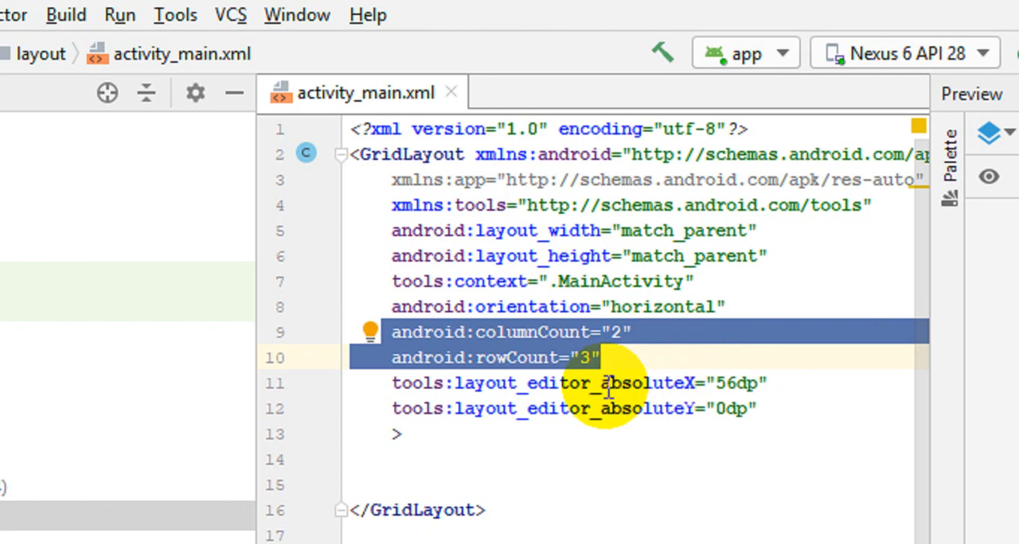
click(755, 395)
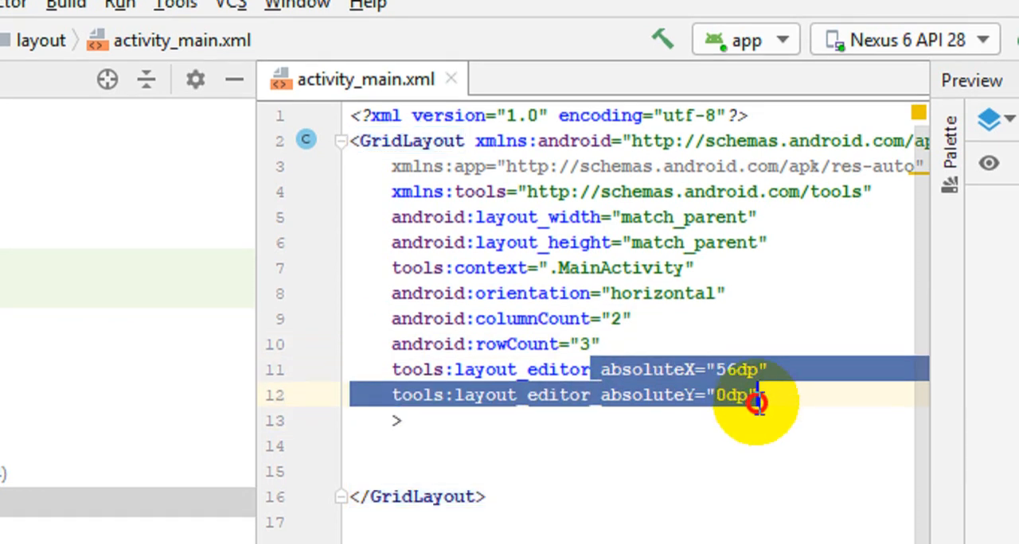
click(761, 395)
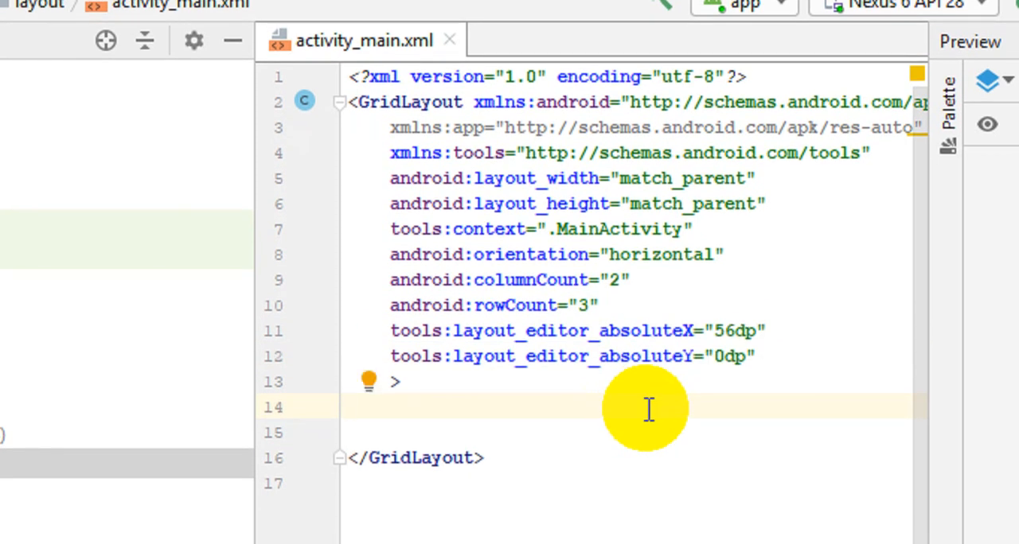
- Add an ImageView inside the GridLayout with layout_width and layout_height of 500px
text(<im)
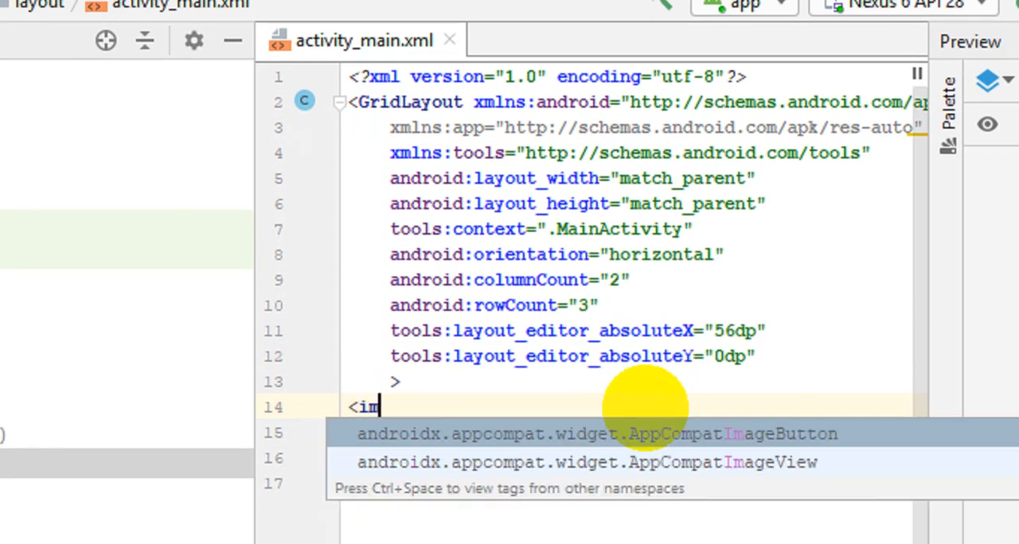
text(ma)
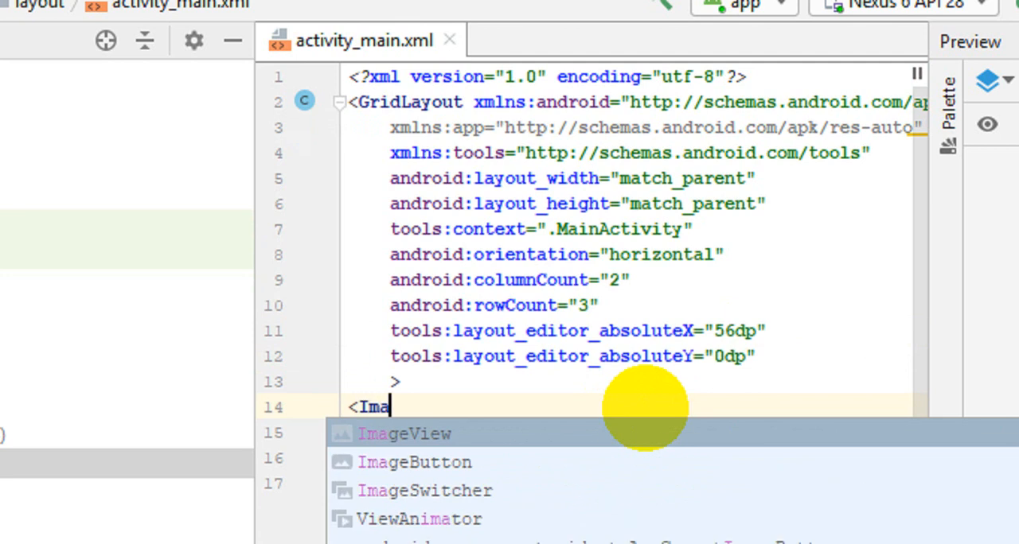
click(405, 433)
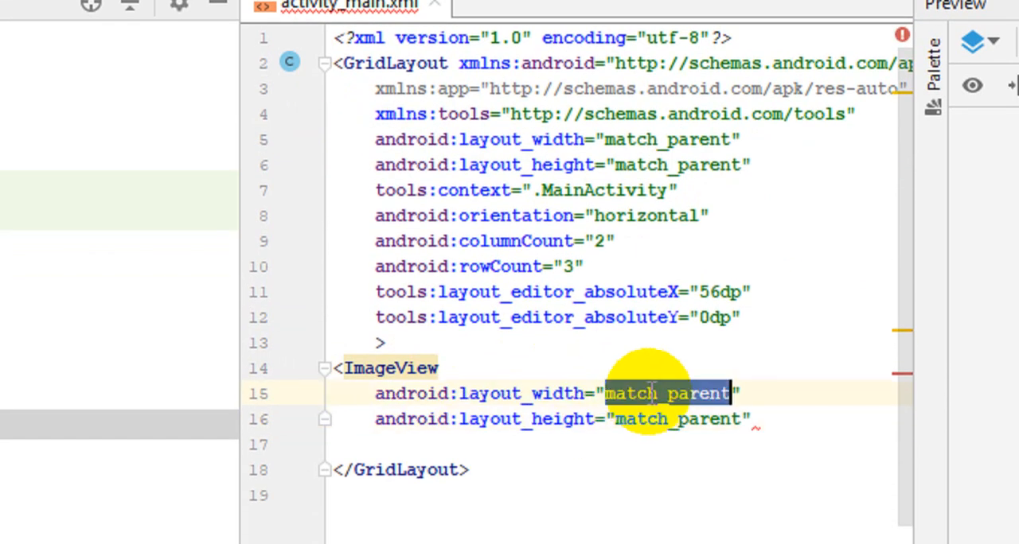
text(500px)
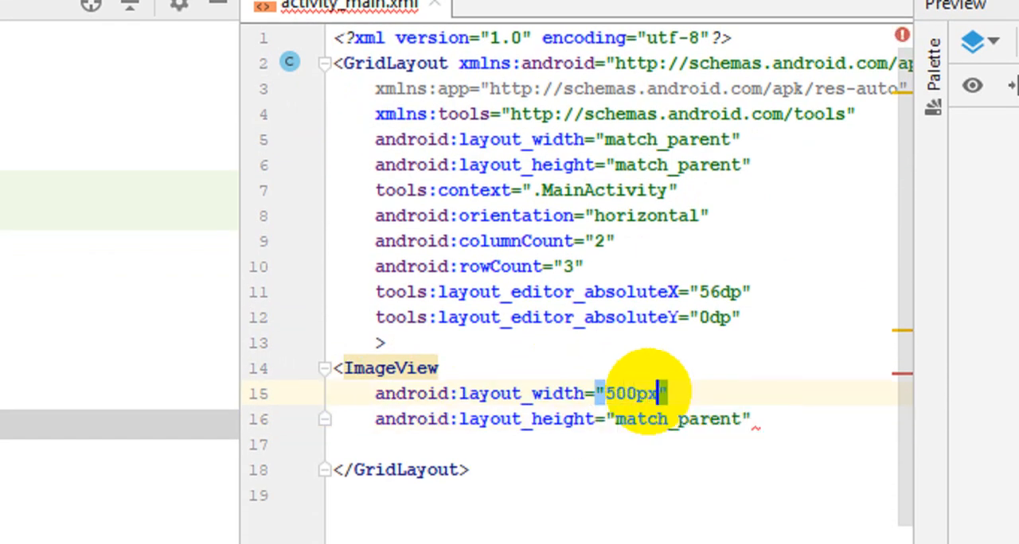
click(637, 393)
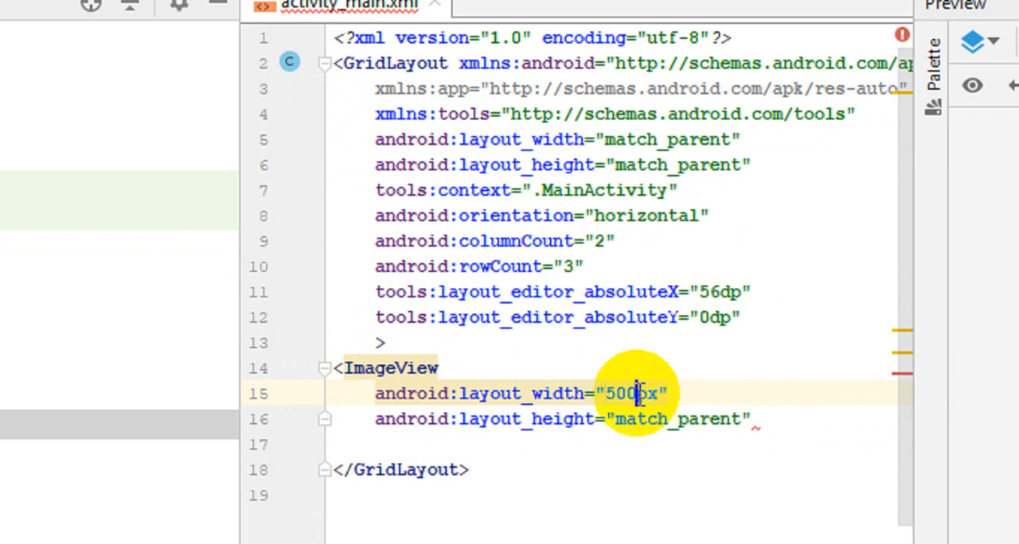
text(500px)
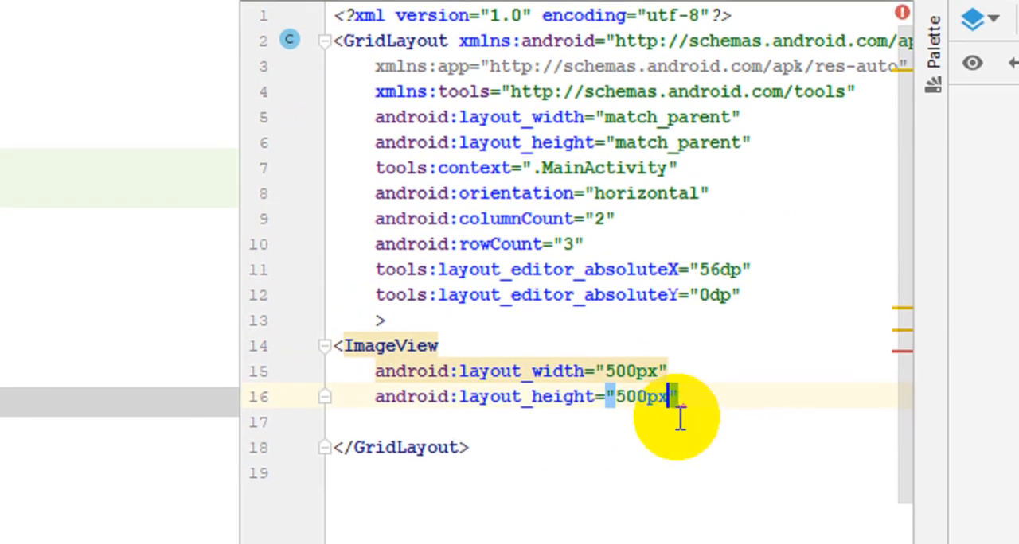
key(Return)
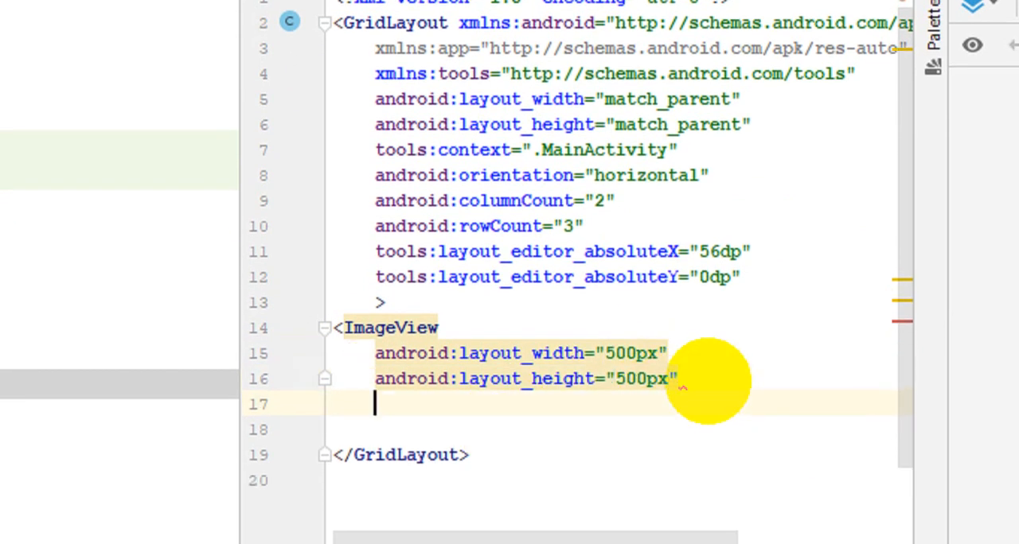
text(im)
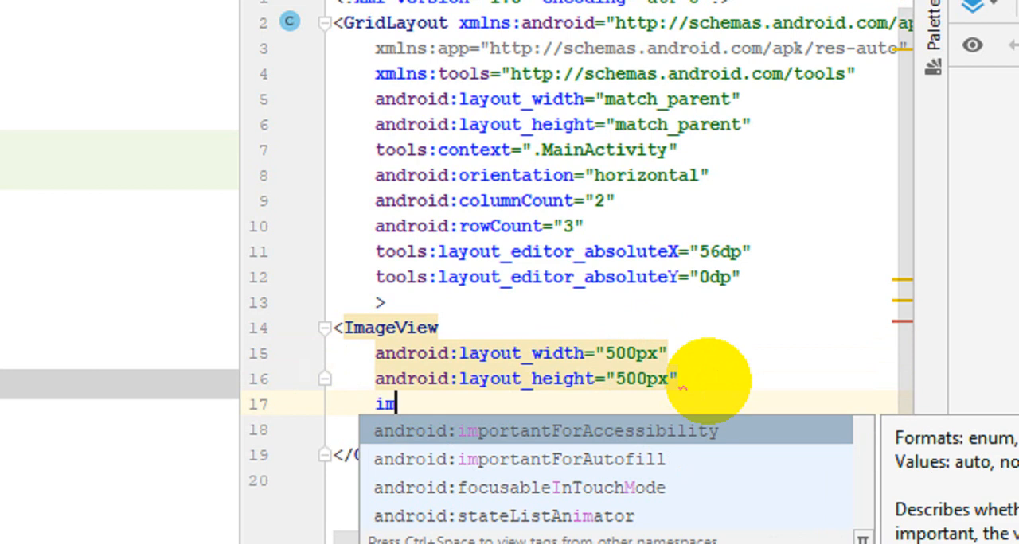
text(android:)
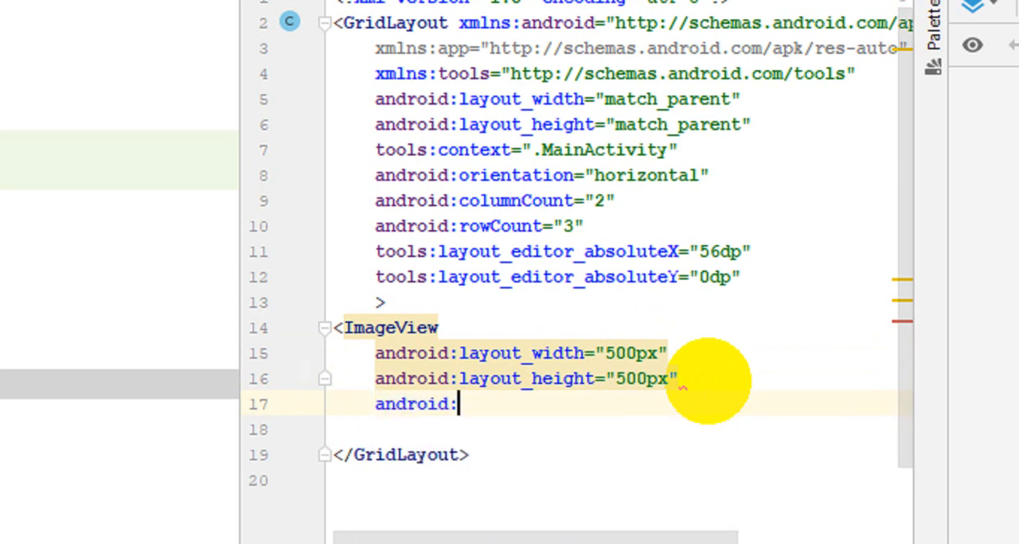
text(src=")
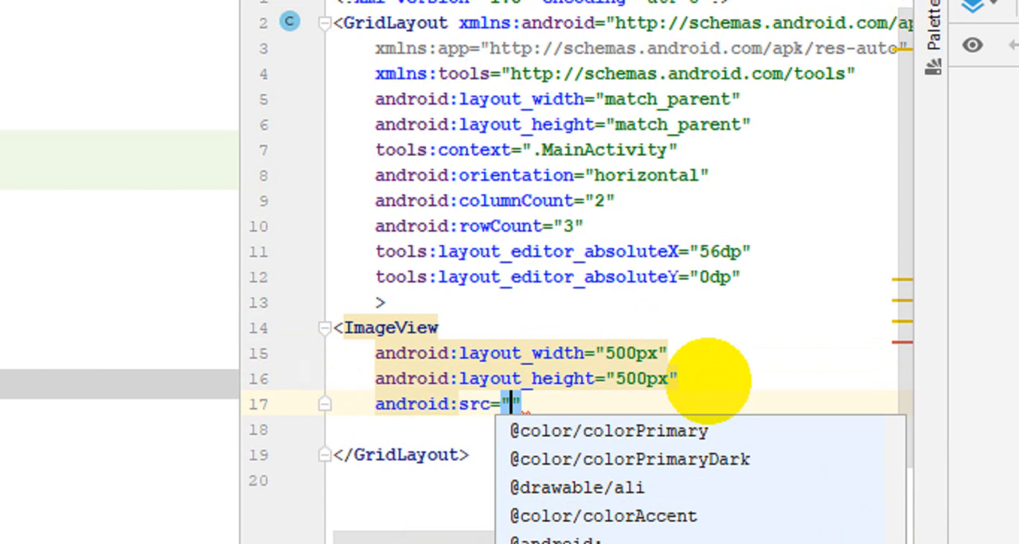
text(@drawable/abc_vector_tes)
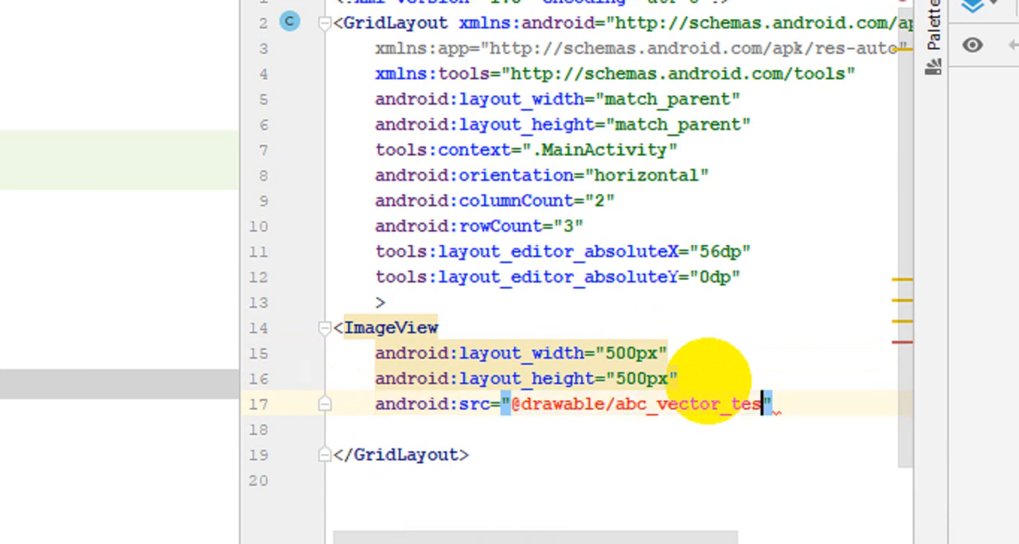
text(a)
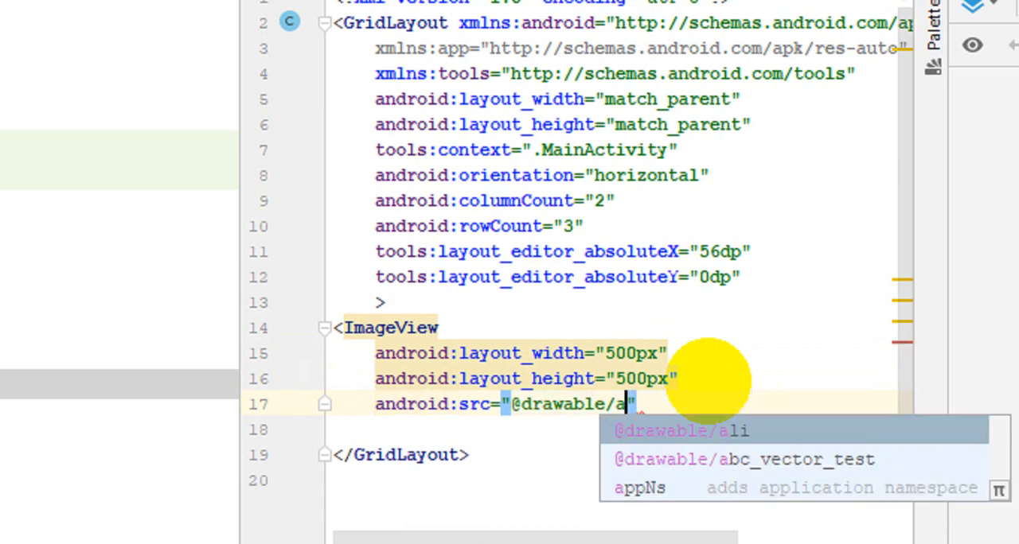
click(681, 430)
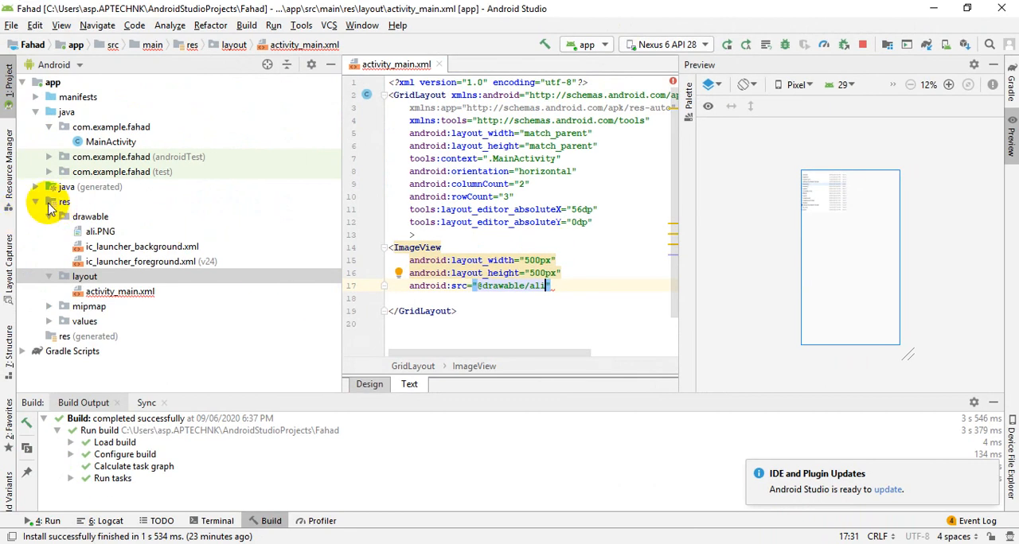
click(50, 202)
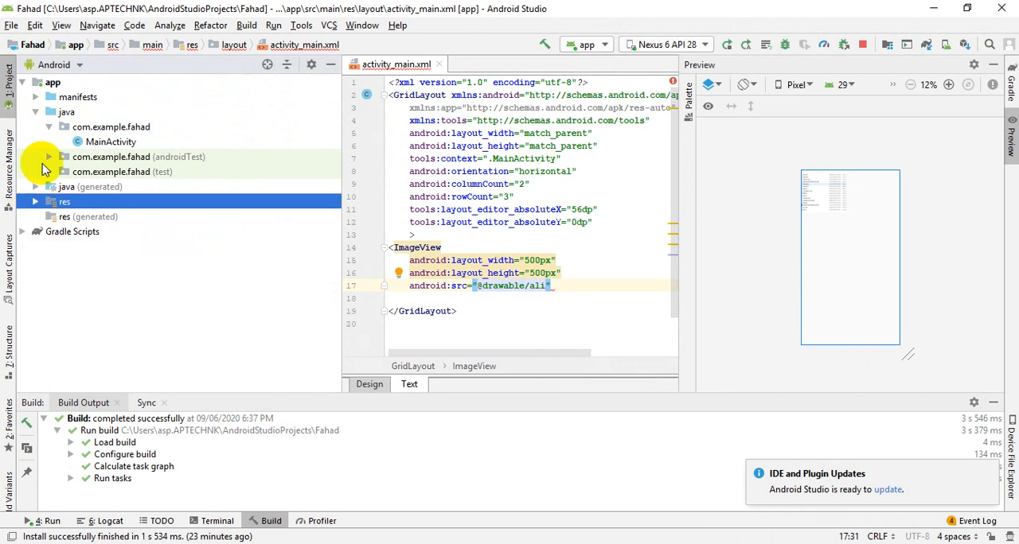
click(35, 202)
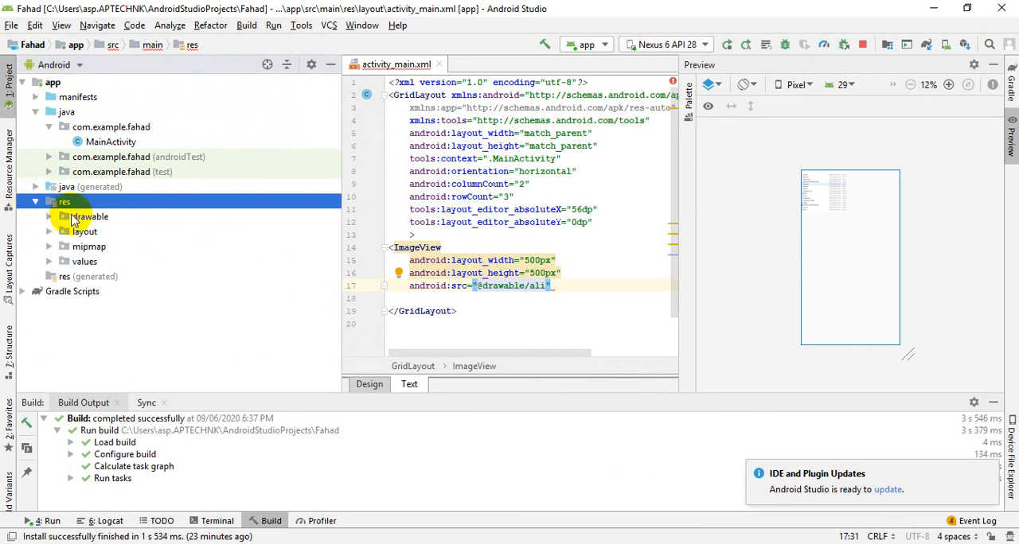
right_click(64, 202)
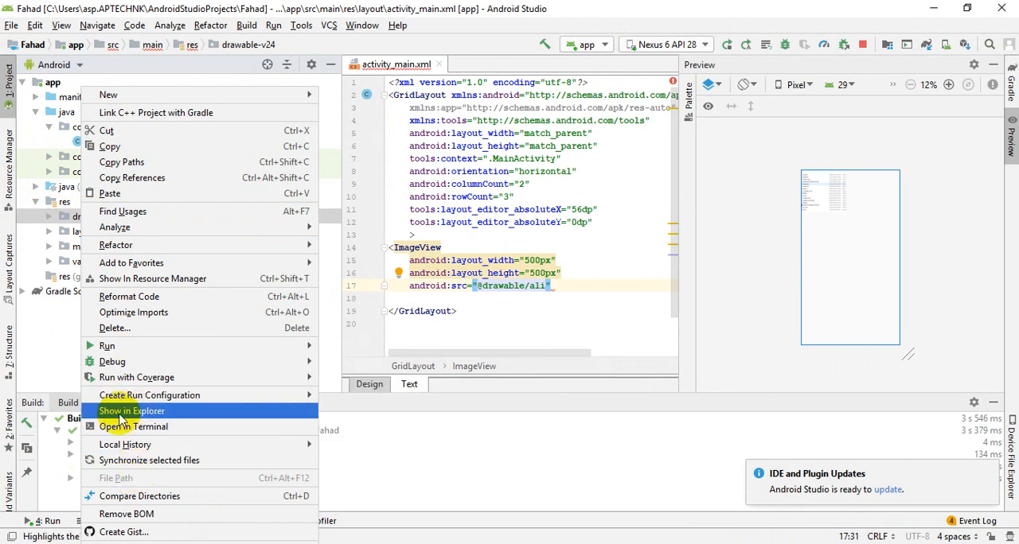
click(130, 410)
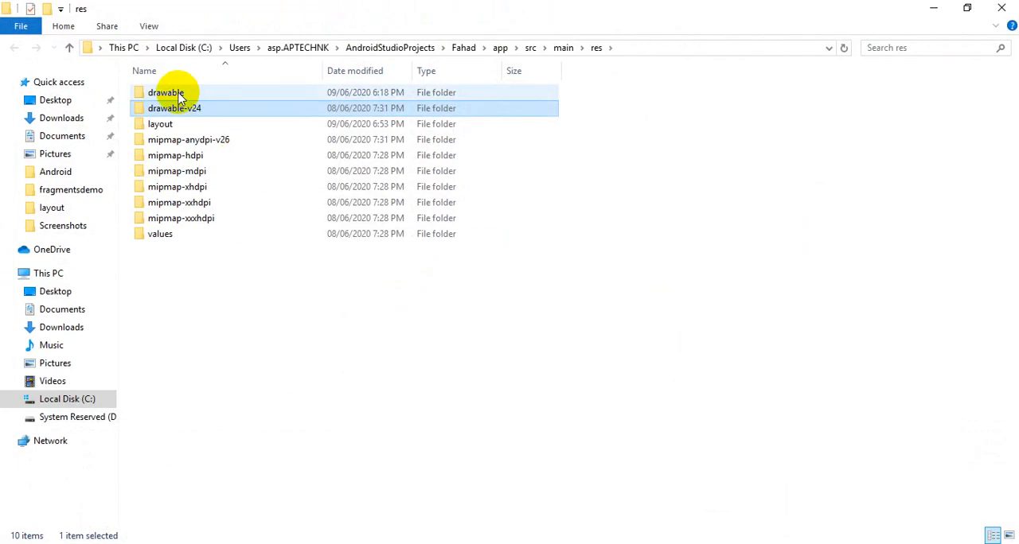
double_click(165, 93)
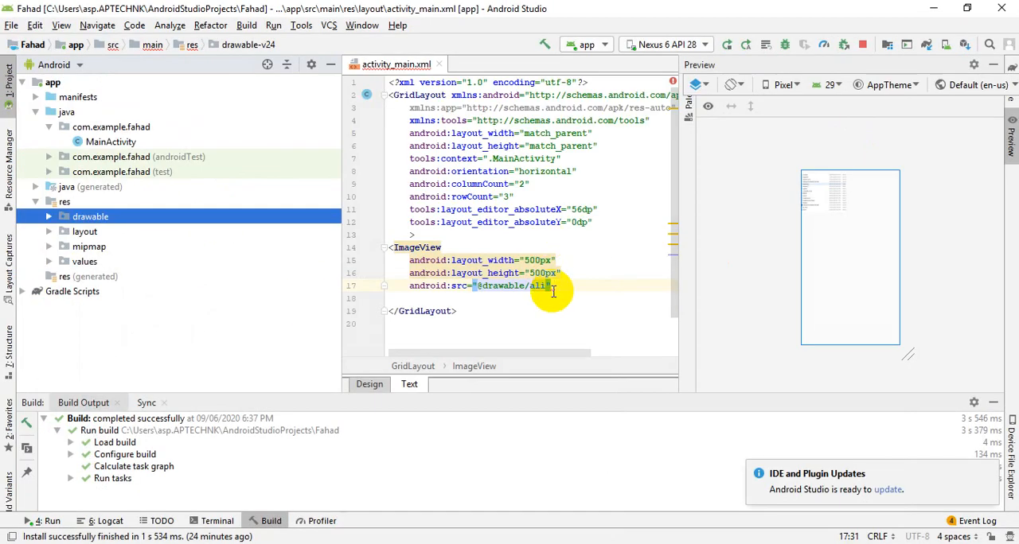
mouse_move(545, 274)
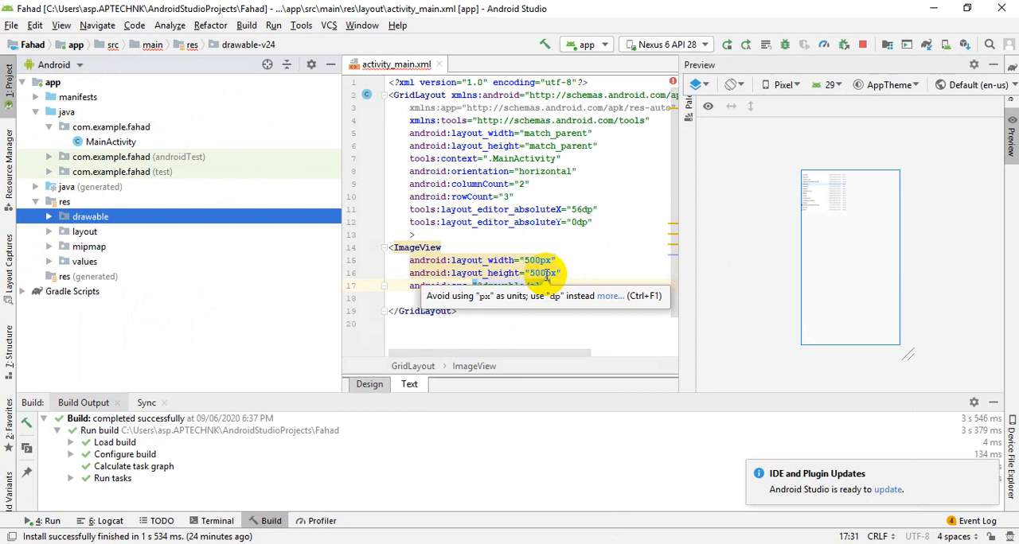
mouse_move(777, 211)
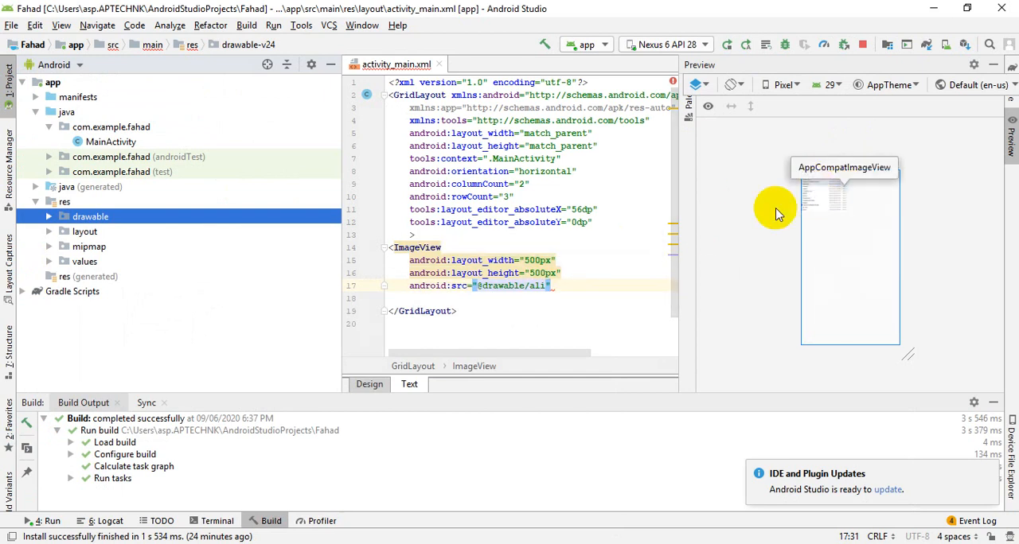
mouse_move(481, 293)
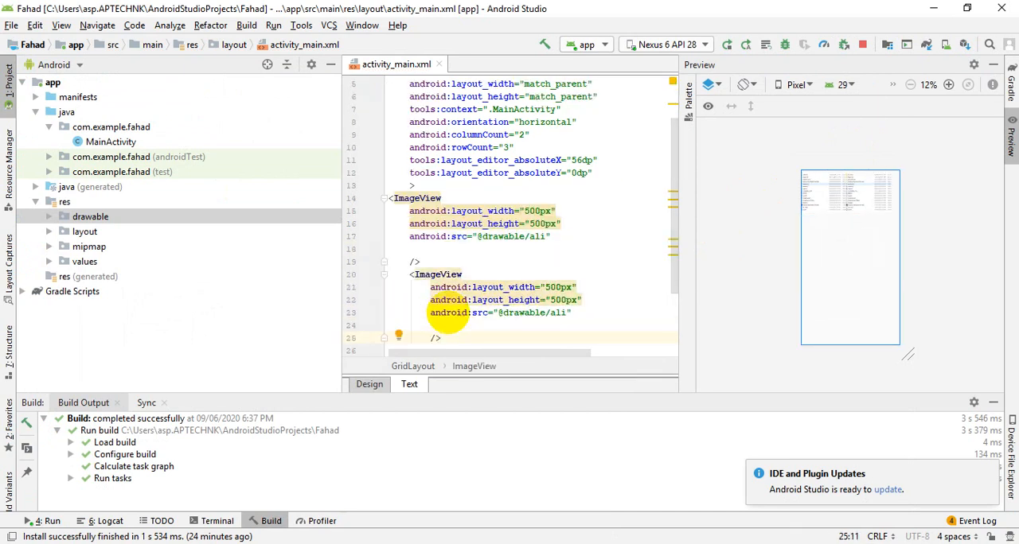
scroll(down, 3)
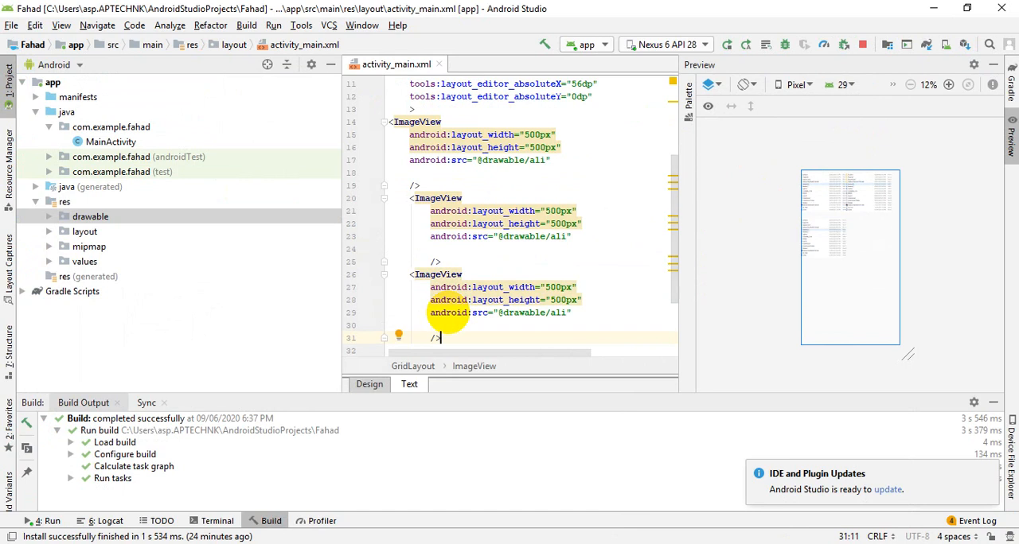
scroll(down, 3)
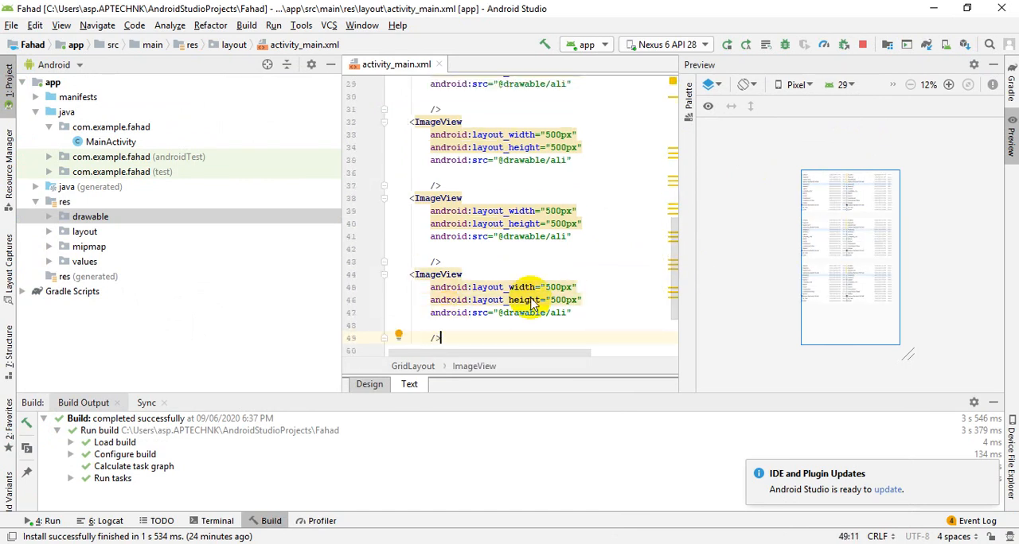
scroll(up, 3)
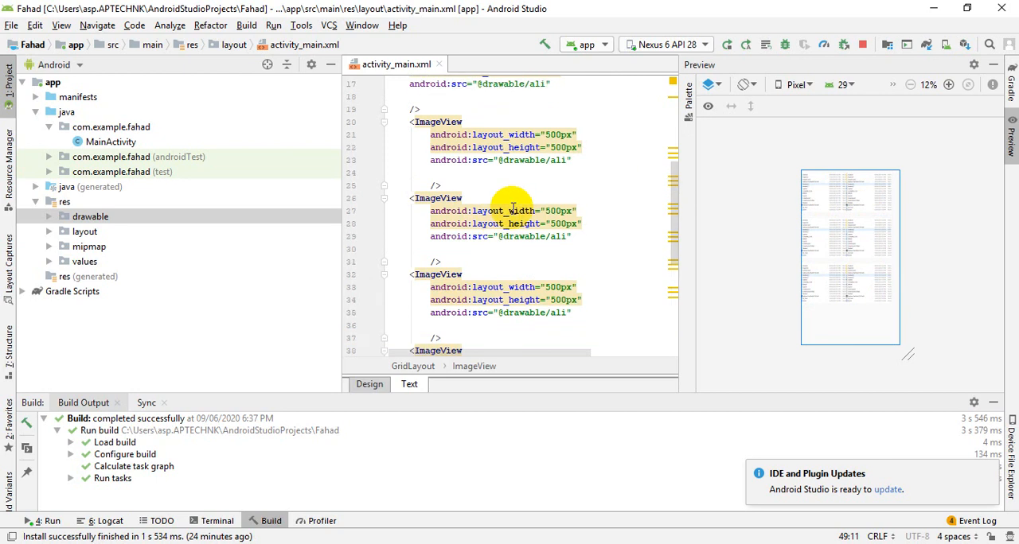
scroll(up, 3)
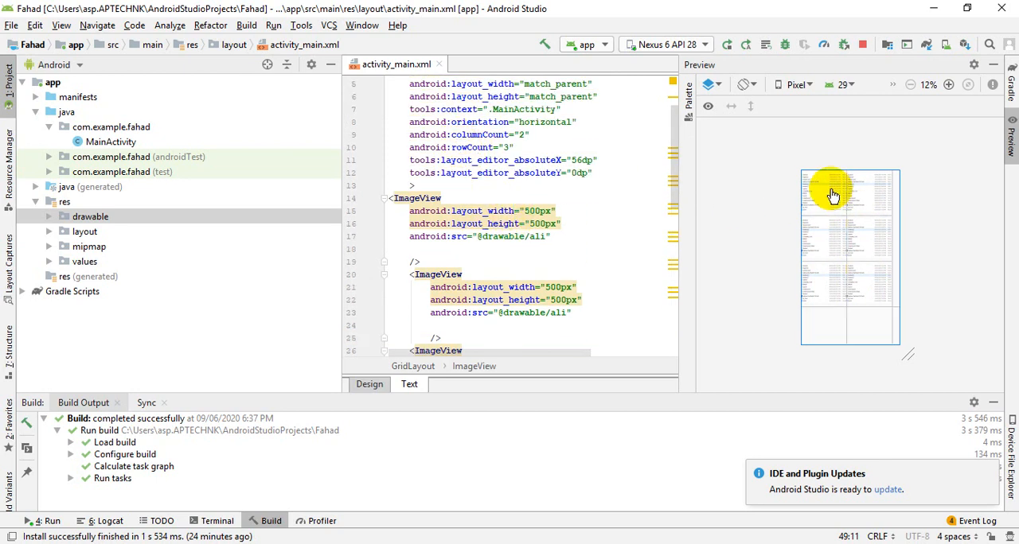
mouse_move(869, 255)
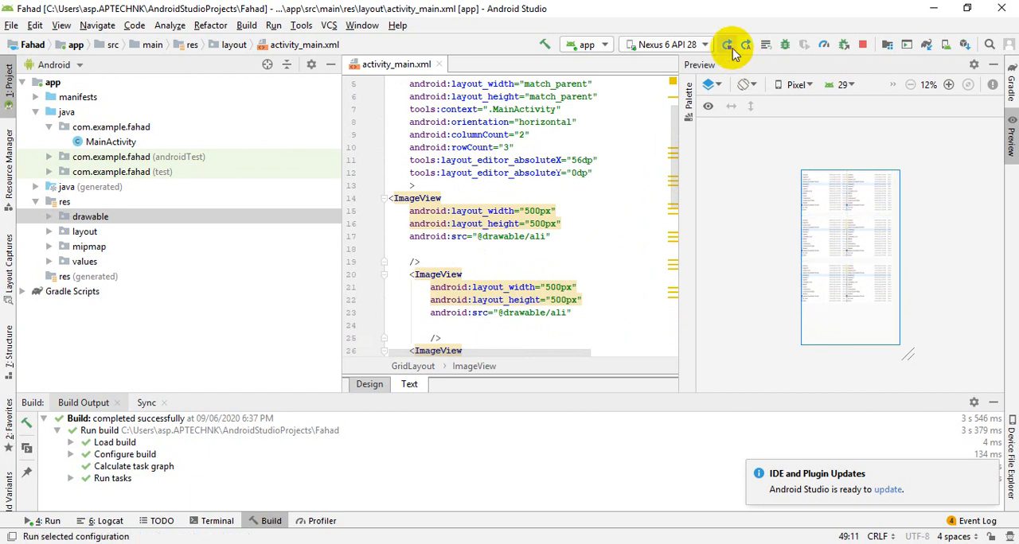
- Run the app on the Nexus 6 API 28 emulator to show the images in a grid
click(726, 45)
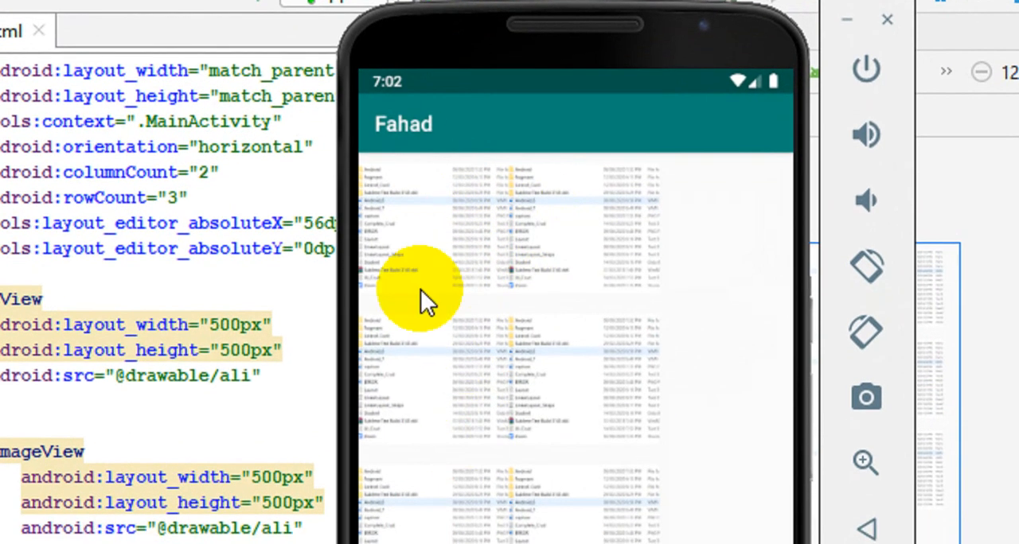
mouse_move(454, 367)
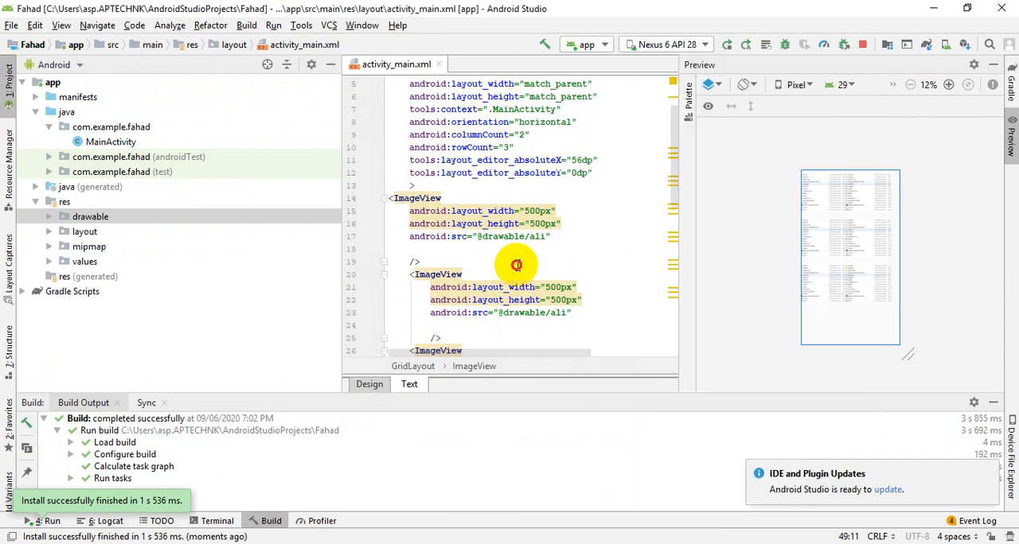
click(414, 261)
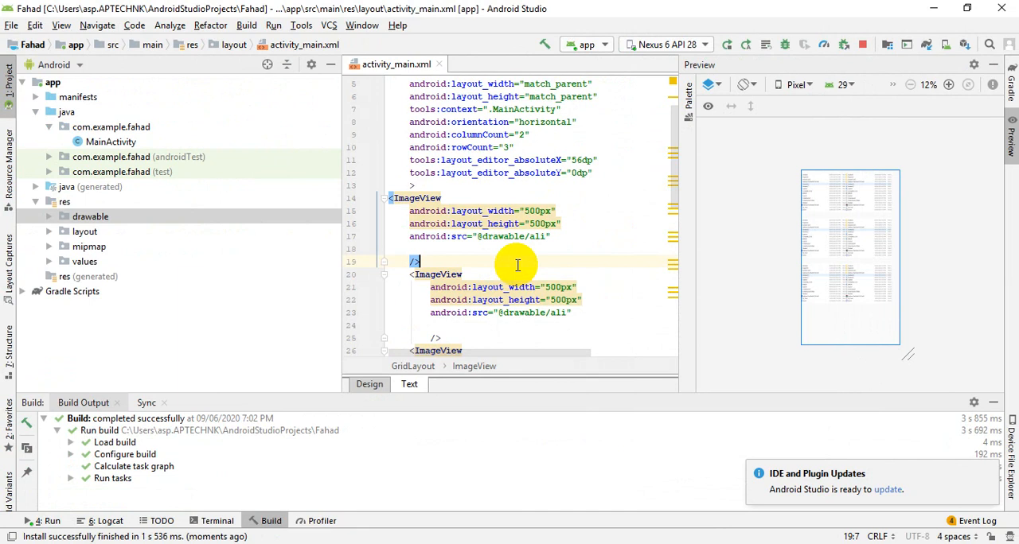
mouse_move(856, 231)
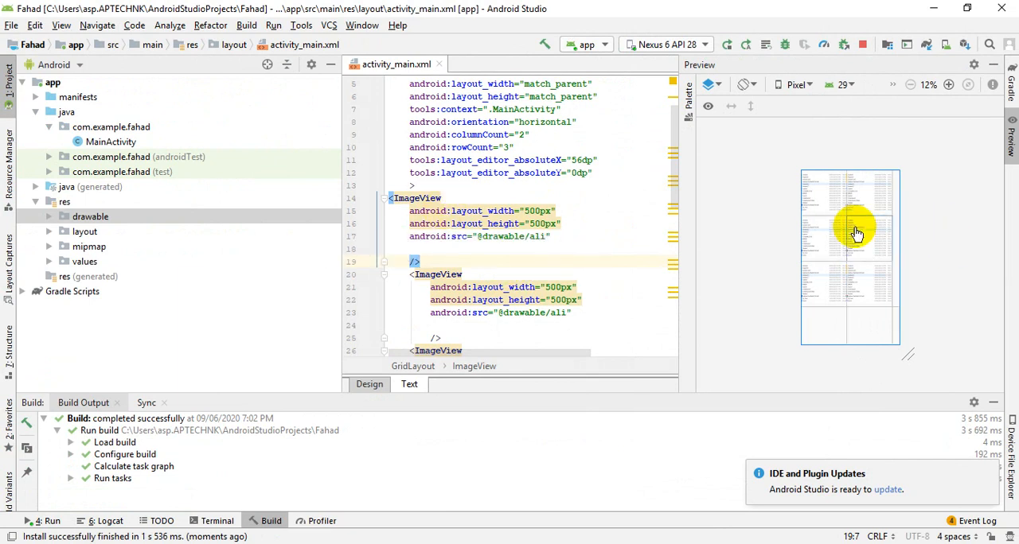
mouse_move(822, 242)
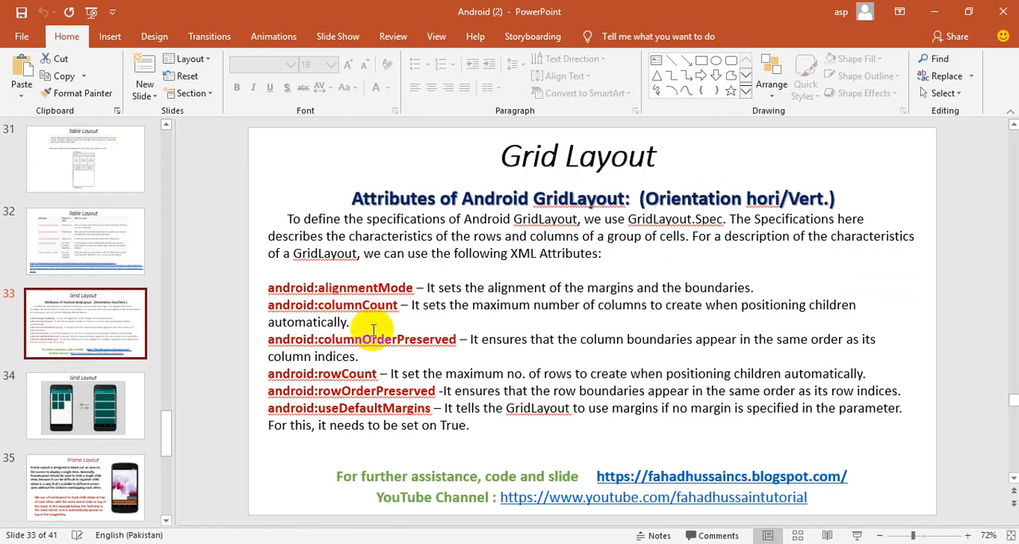
mouse_move(327, 286)
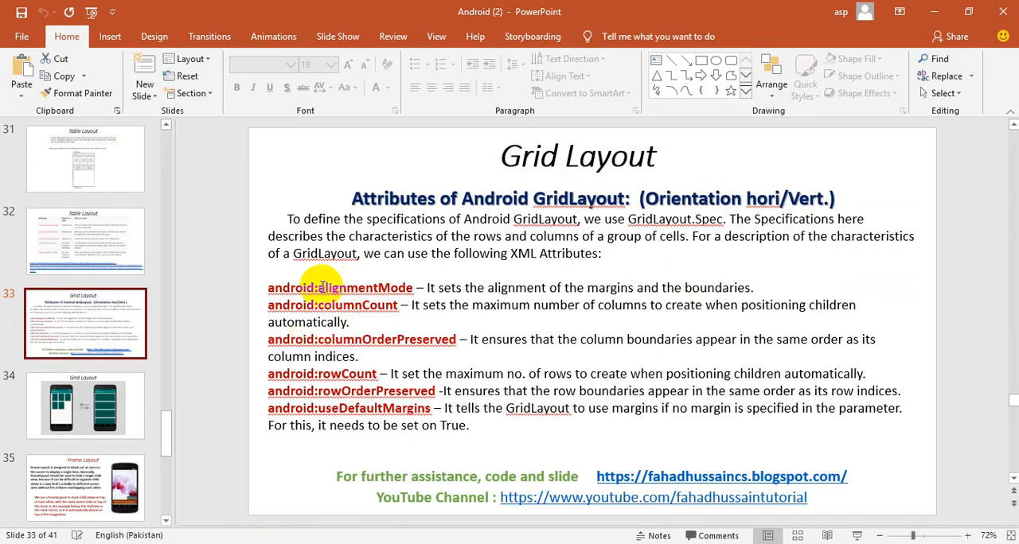
mouse_move(438, 290)
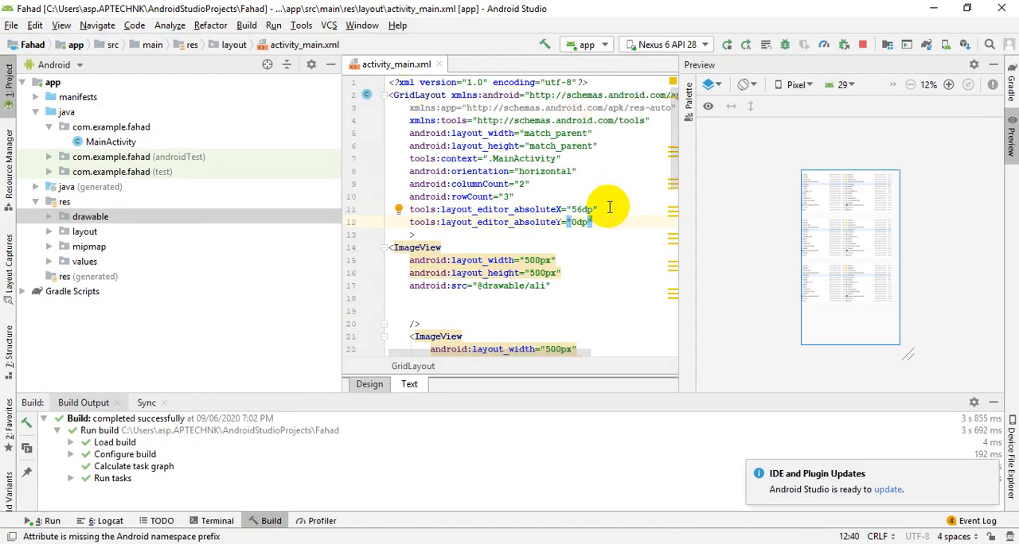
- Add android:alignmentMode to the GridLayout, first alignBounds, then changed to alignMargins
text(alignmentMode=")
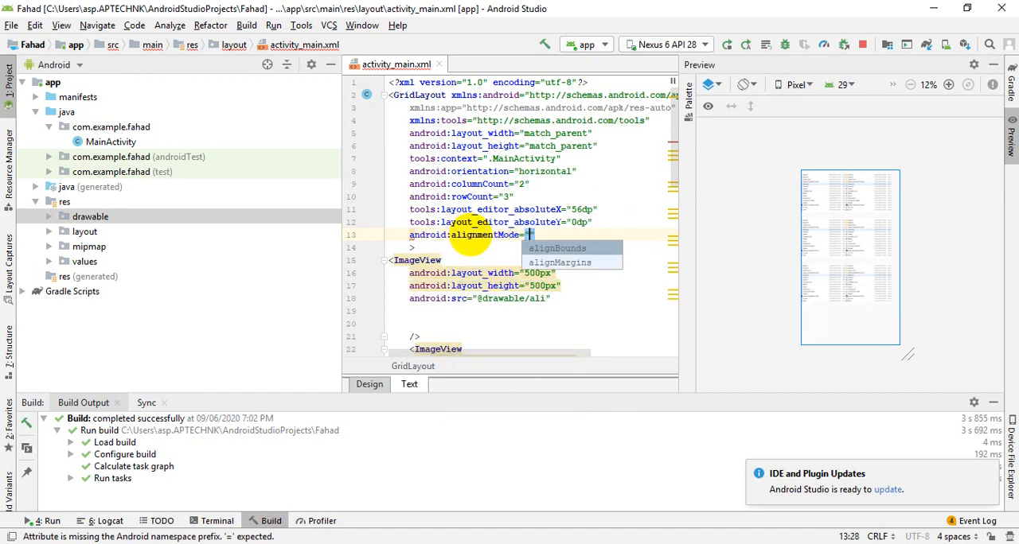
mouse_move(557, 248)
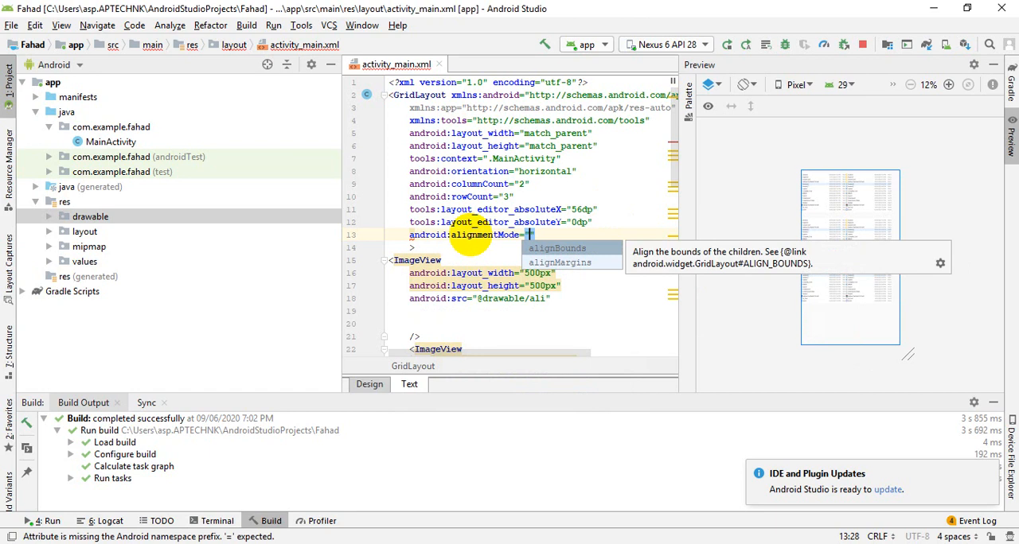
click(557, 249)
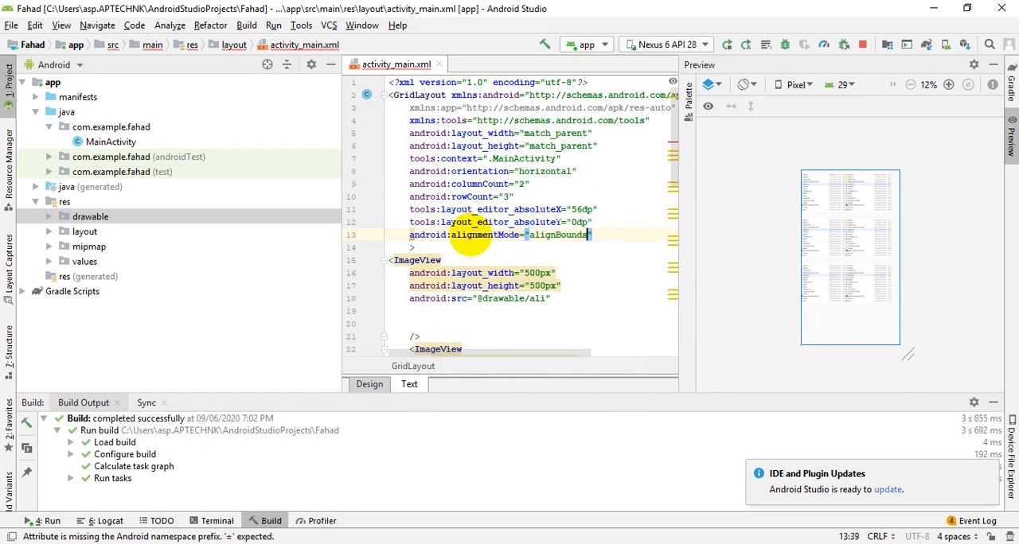
key(enter)
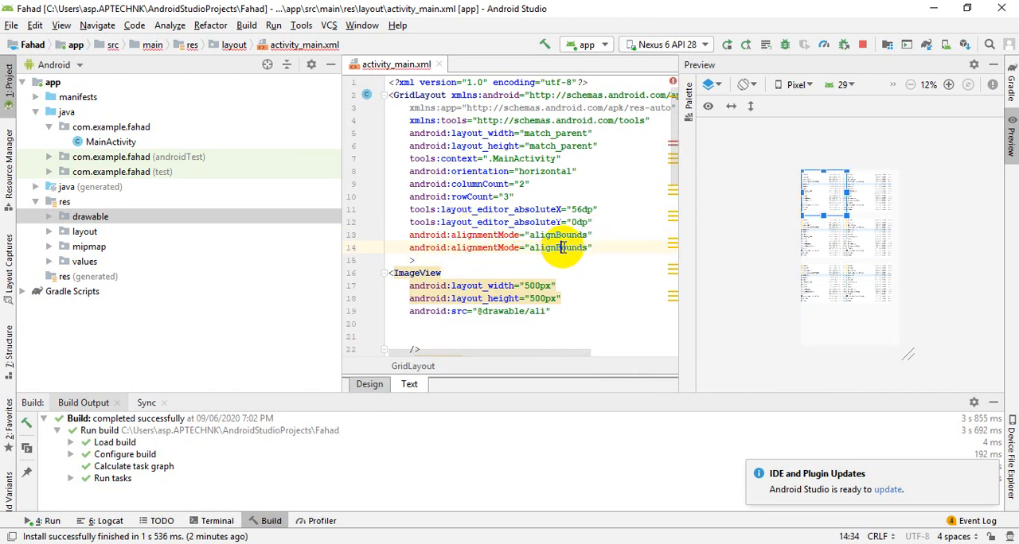
text(alignMargins)
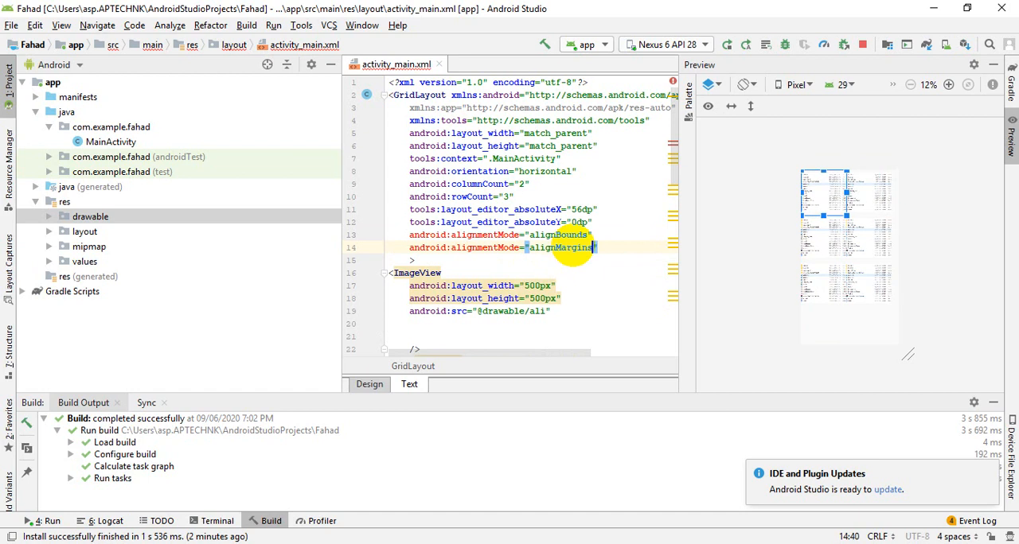
click(369, 234)
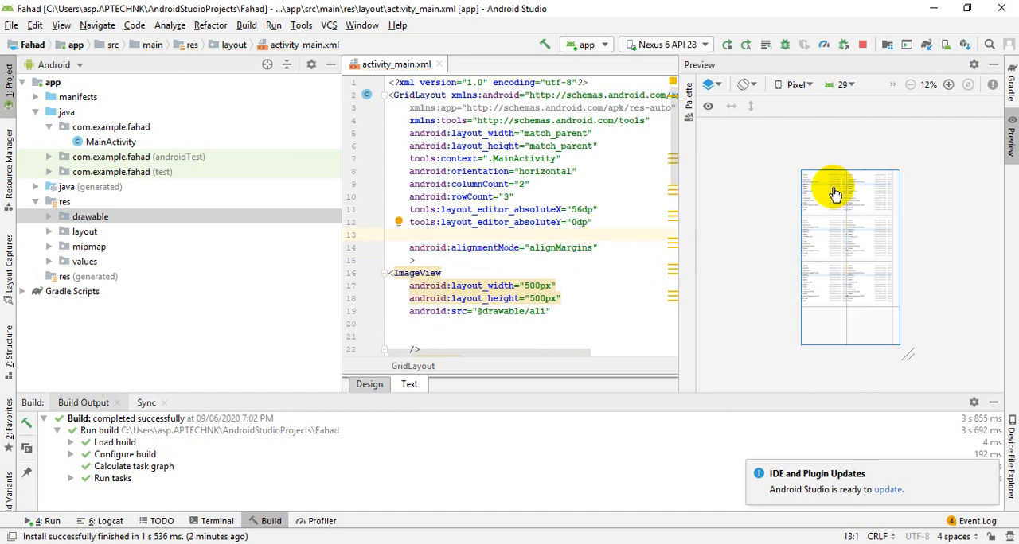
mouse_move(602, 252)
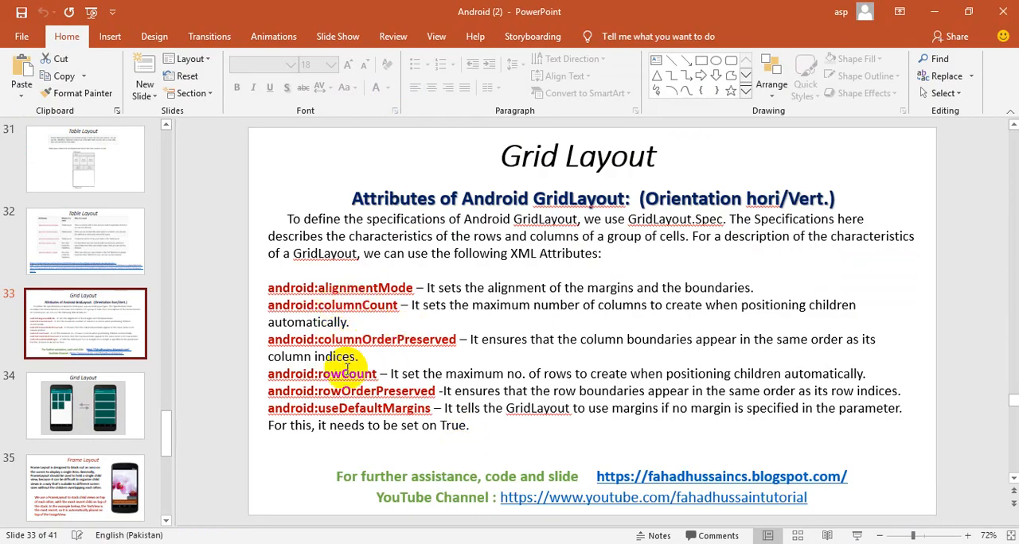
mouse_move(344, 287)
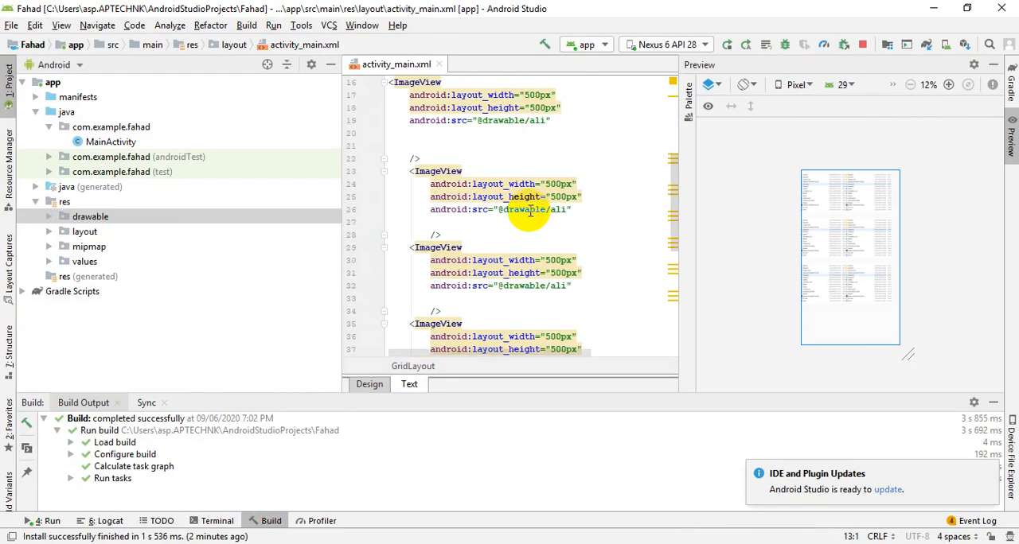
scroll(up, 3)
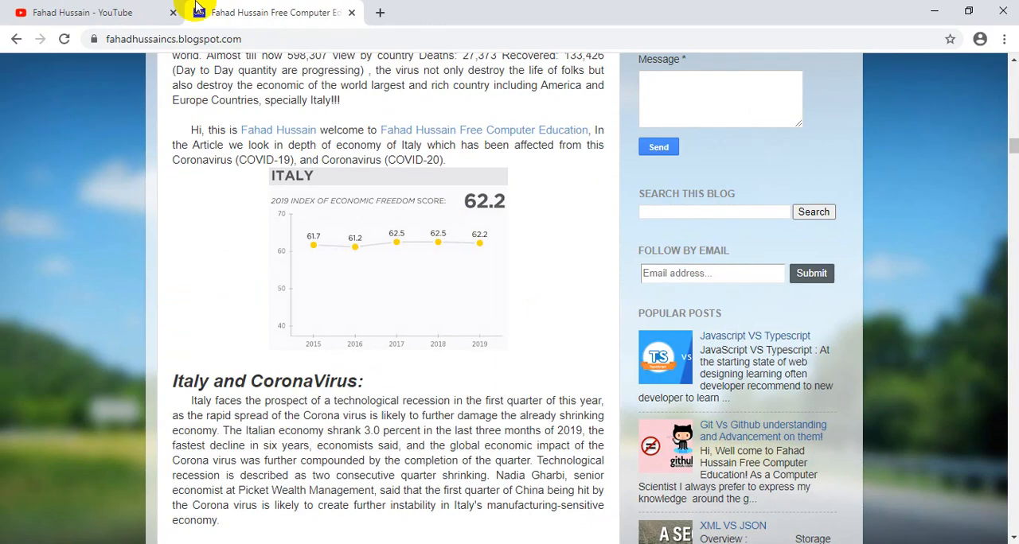
- Switch the browser to the YouTube channel's Playlists tab
click(92, 13)
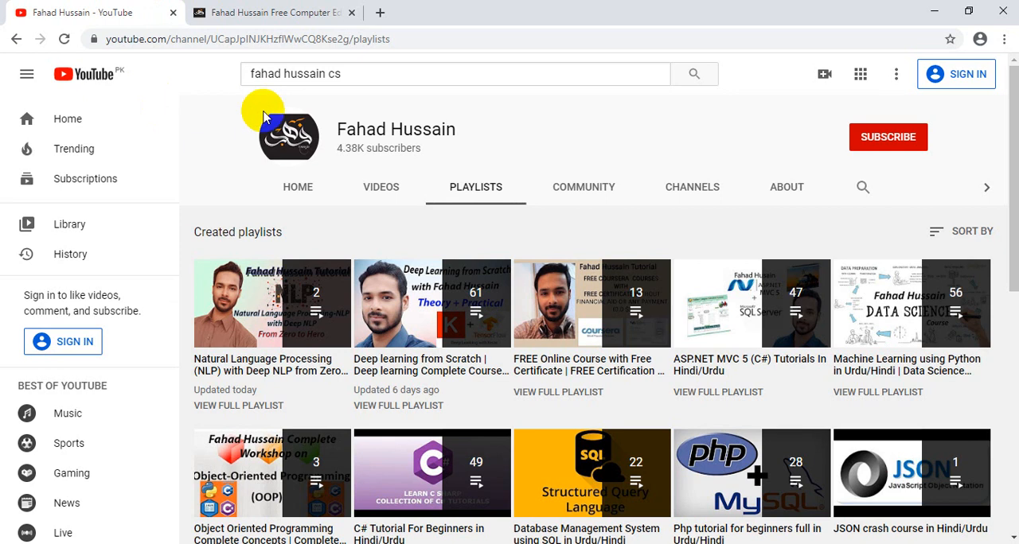
mouse_move(255, 174)
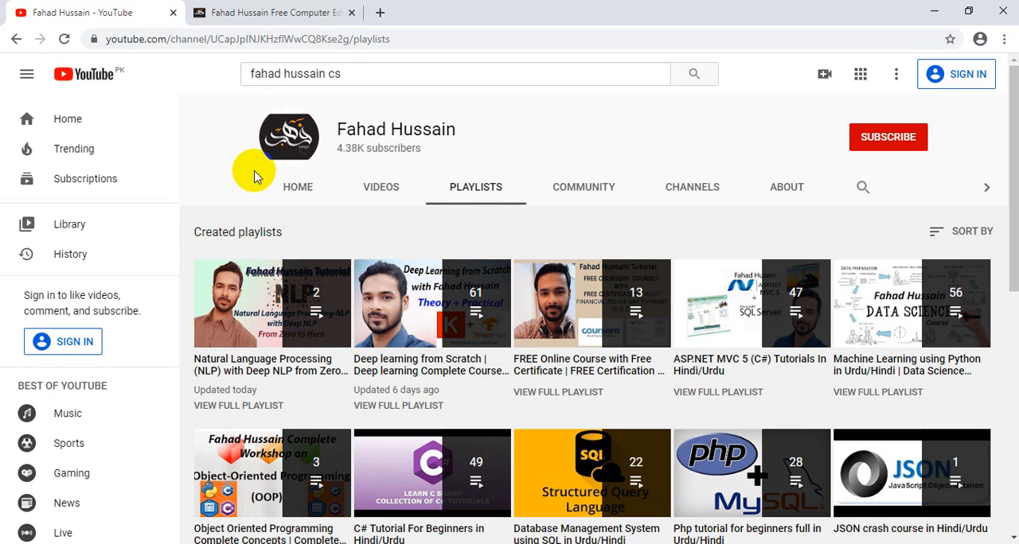